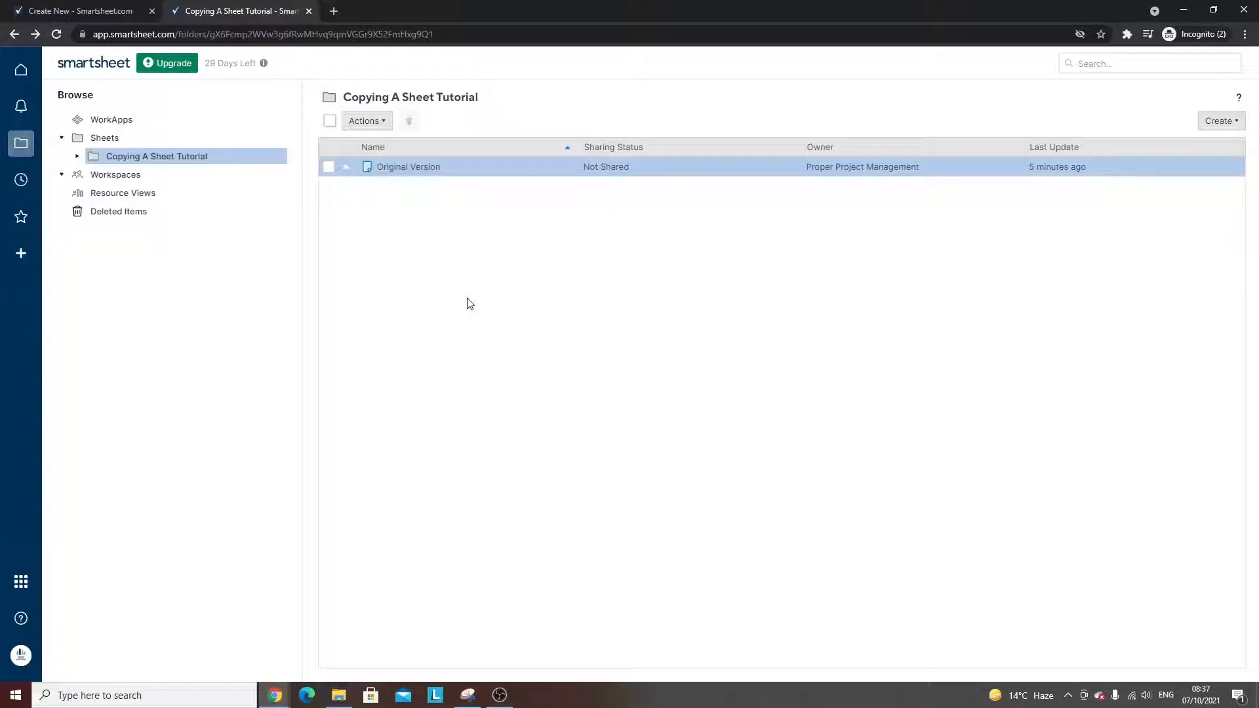
pyautogui.moveTo(434, 199)
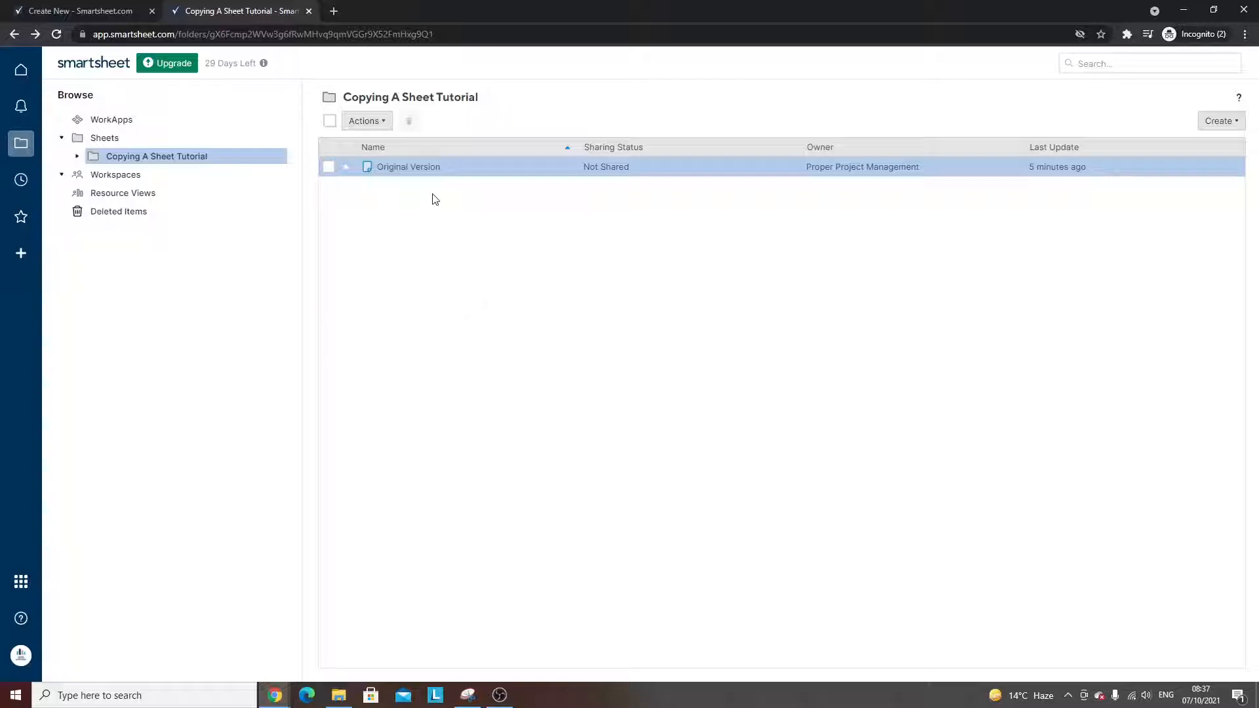
# Open the Original Version agile project sheet from the tutorial folder
pyautogui.doubleClick(408, 166)
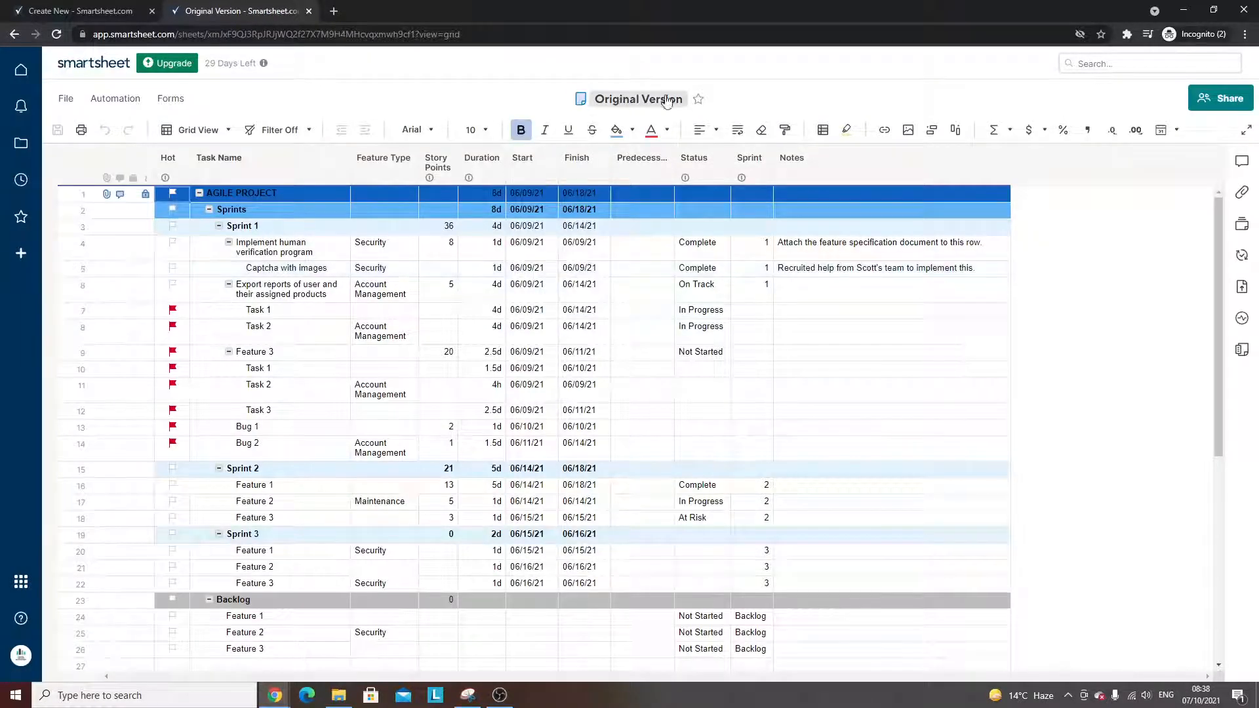
pyautogui.click(473, 267)
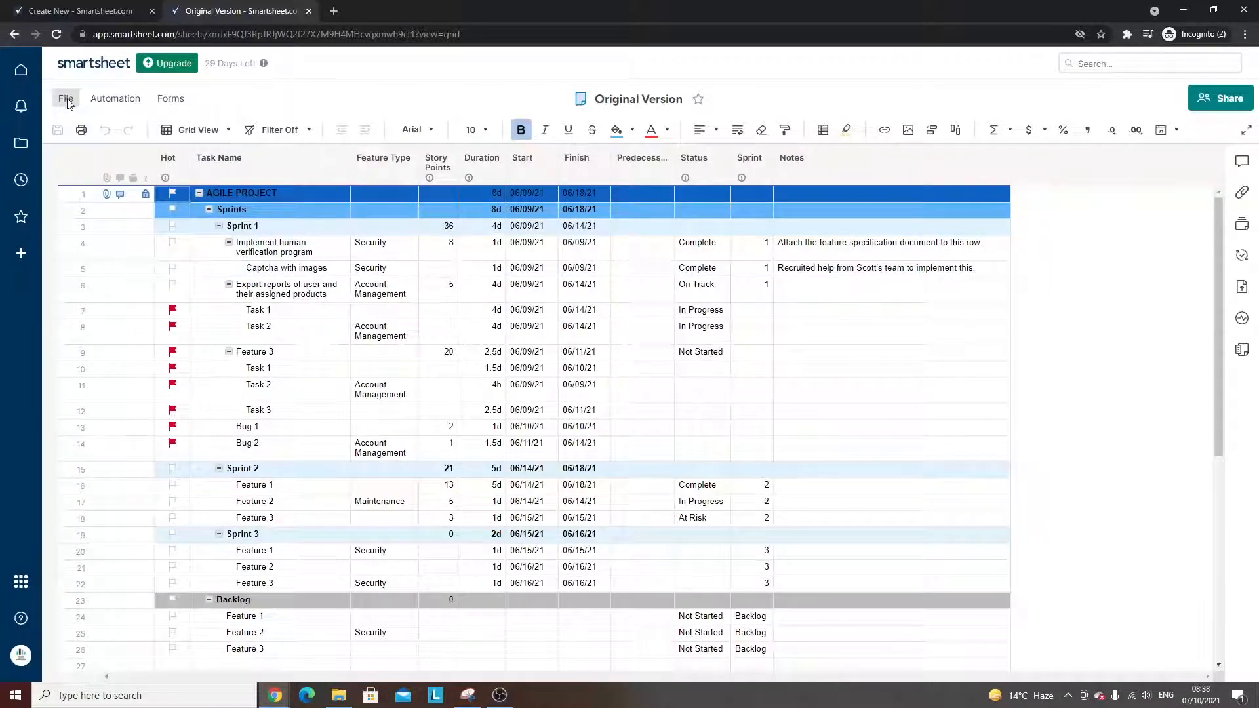
# Start a Save as New copy of the sheet named 'Second Version'
pyautogui.click(66, 98)
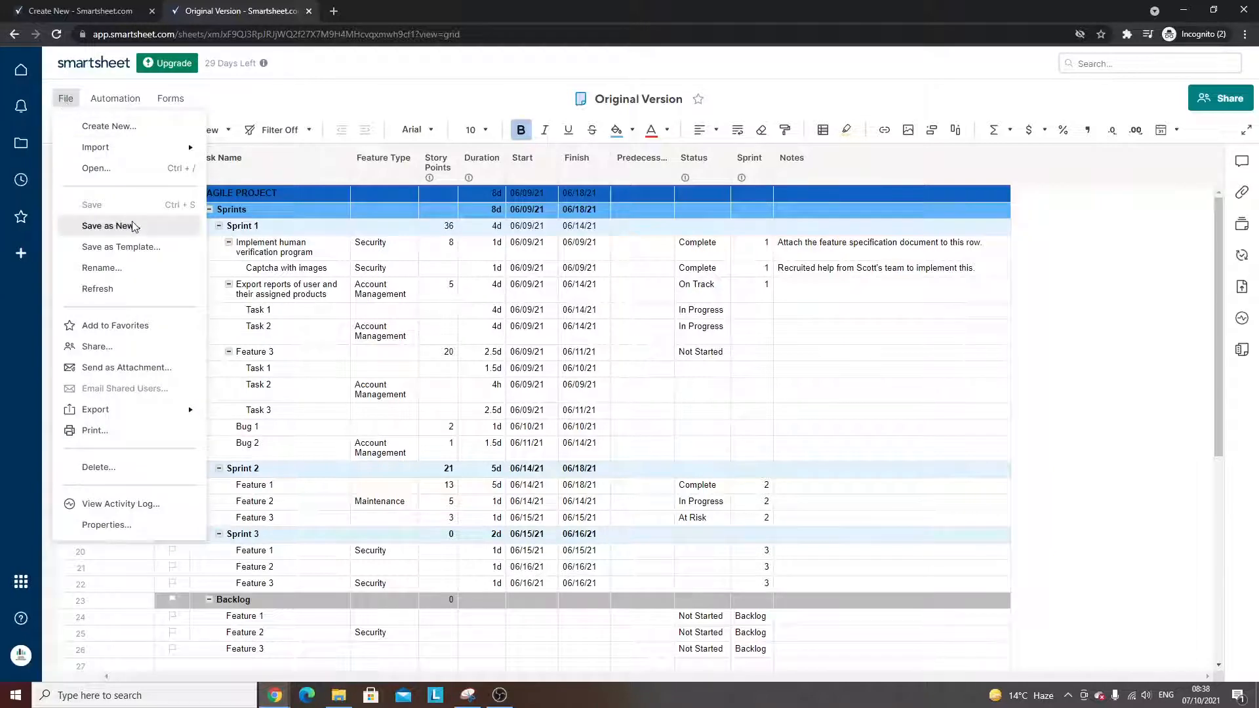
pyautogui.click(107, 226)
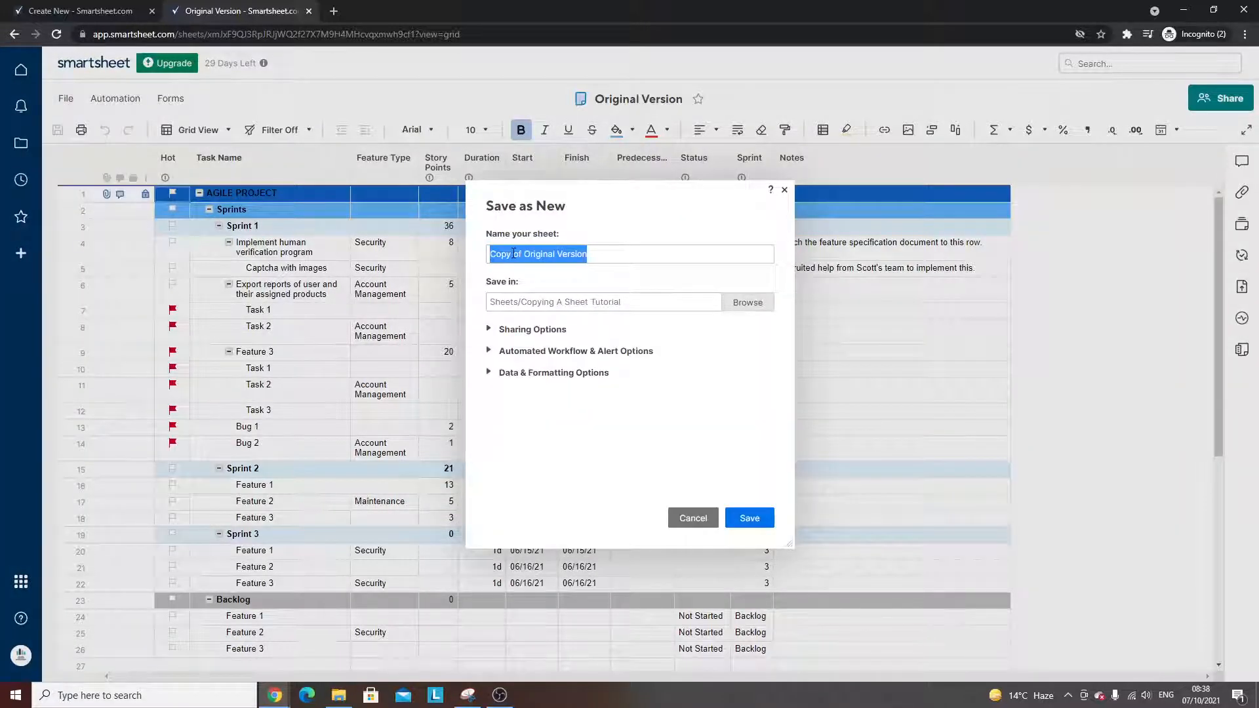
pyautogui.click(556, 254)
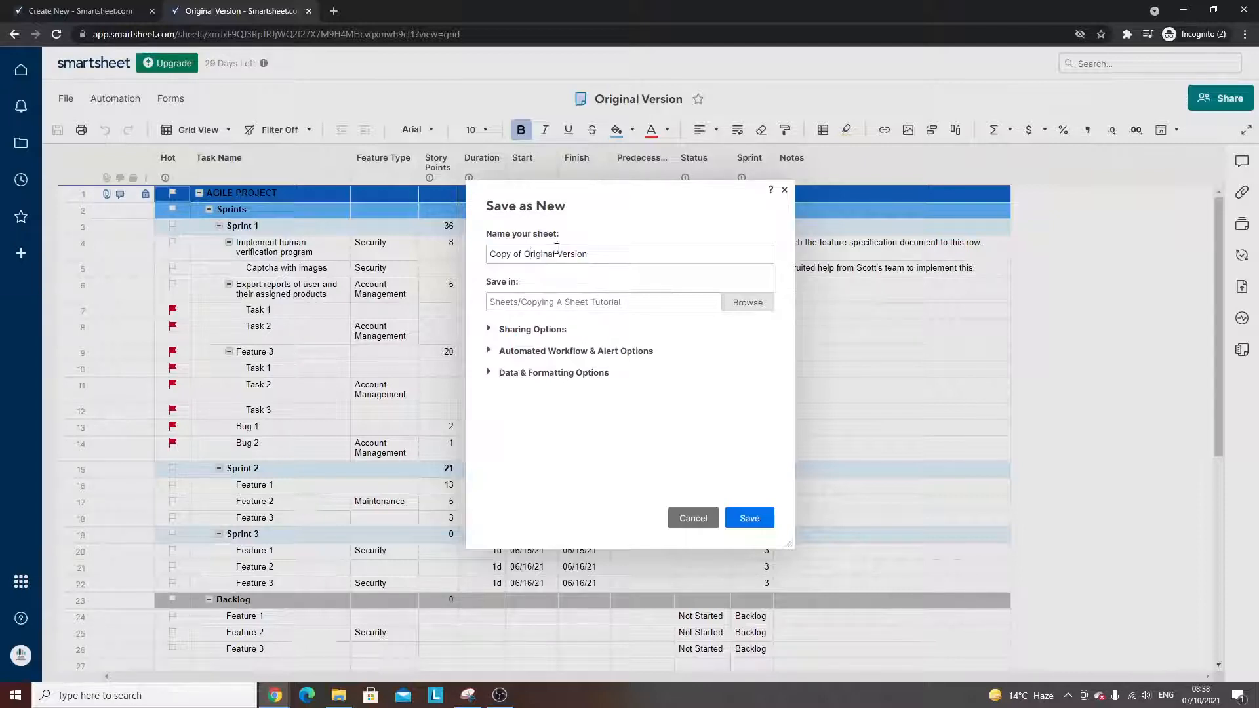
pyautogui.write('Second Version')
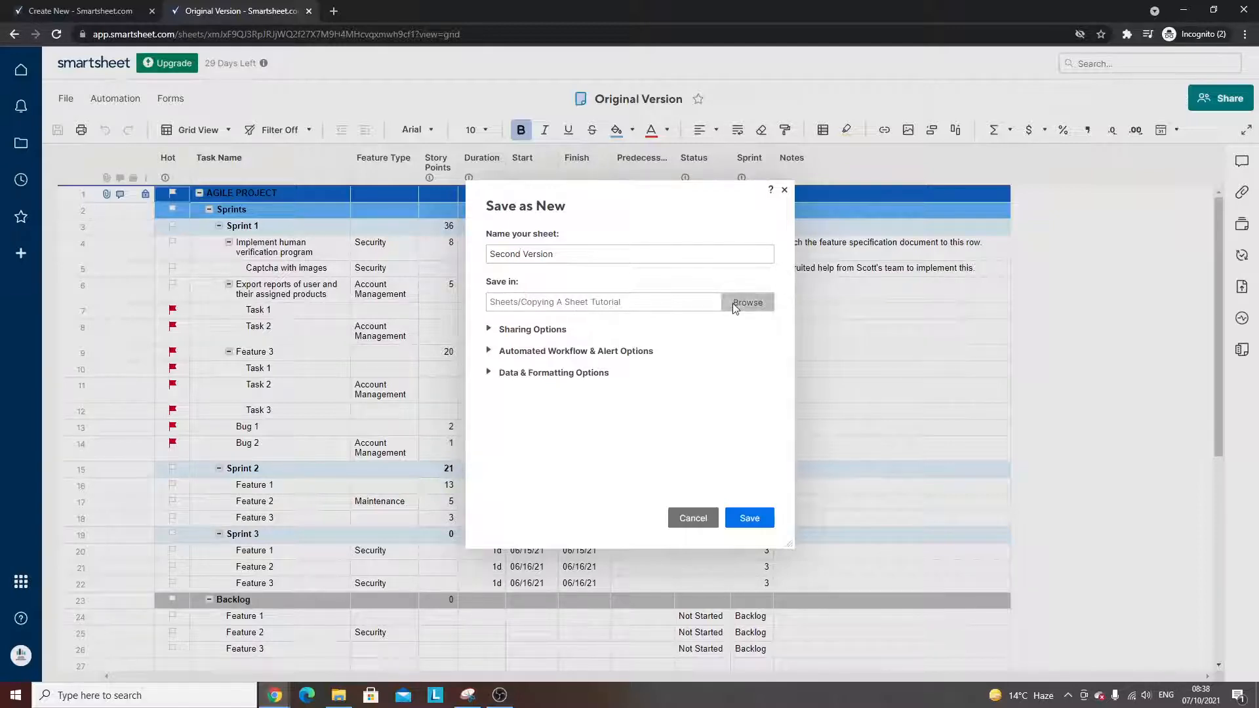
# Keep Copying A Sheet Tutorial as the copy's destination folder
pyautogui.click(746, 302)
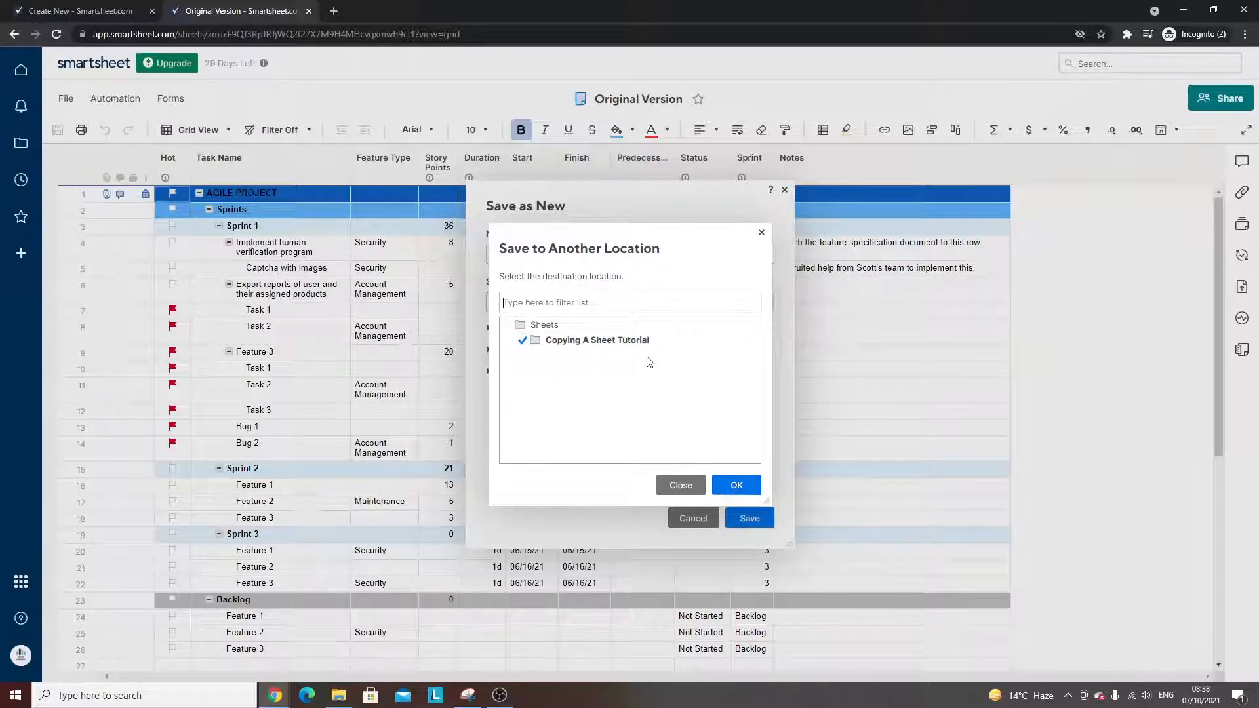
pyautogui.moveTo(520, 368)
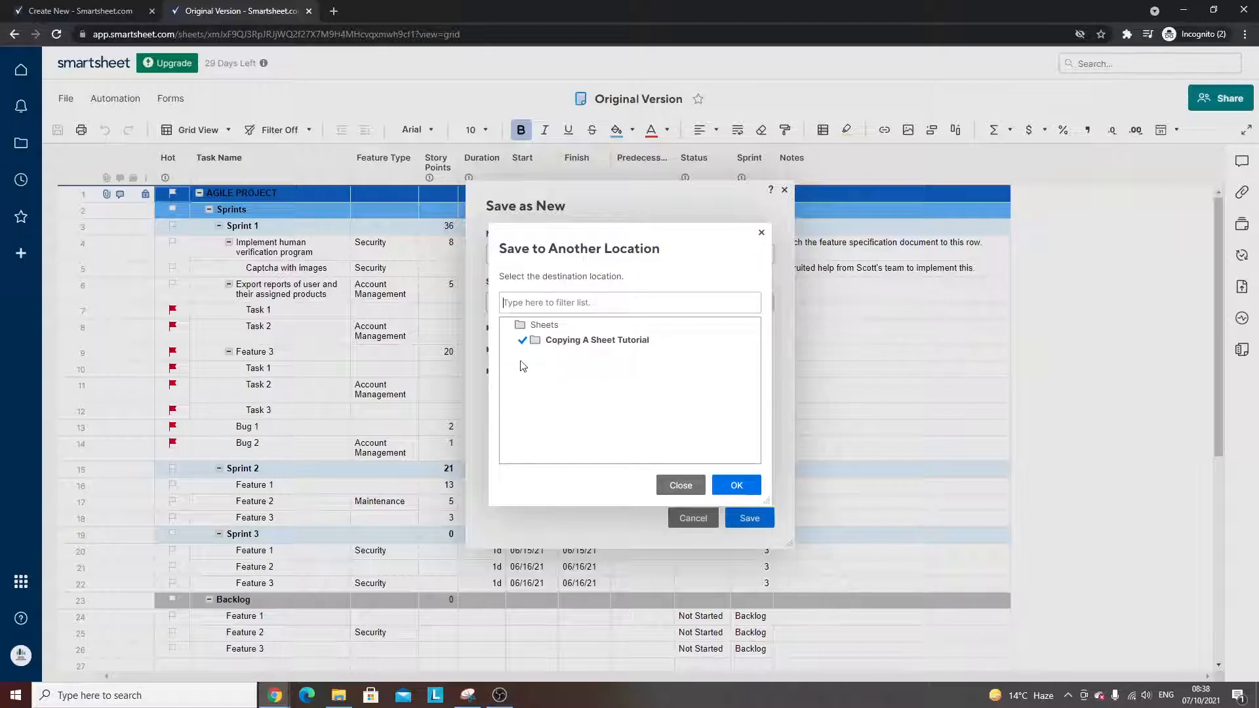
pyautogui.click(734, 485)
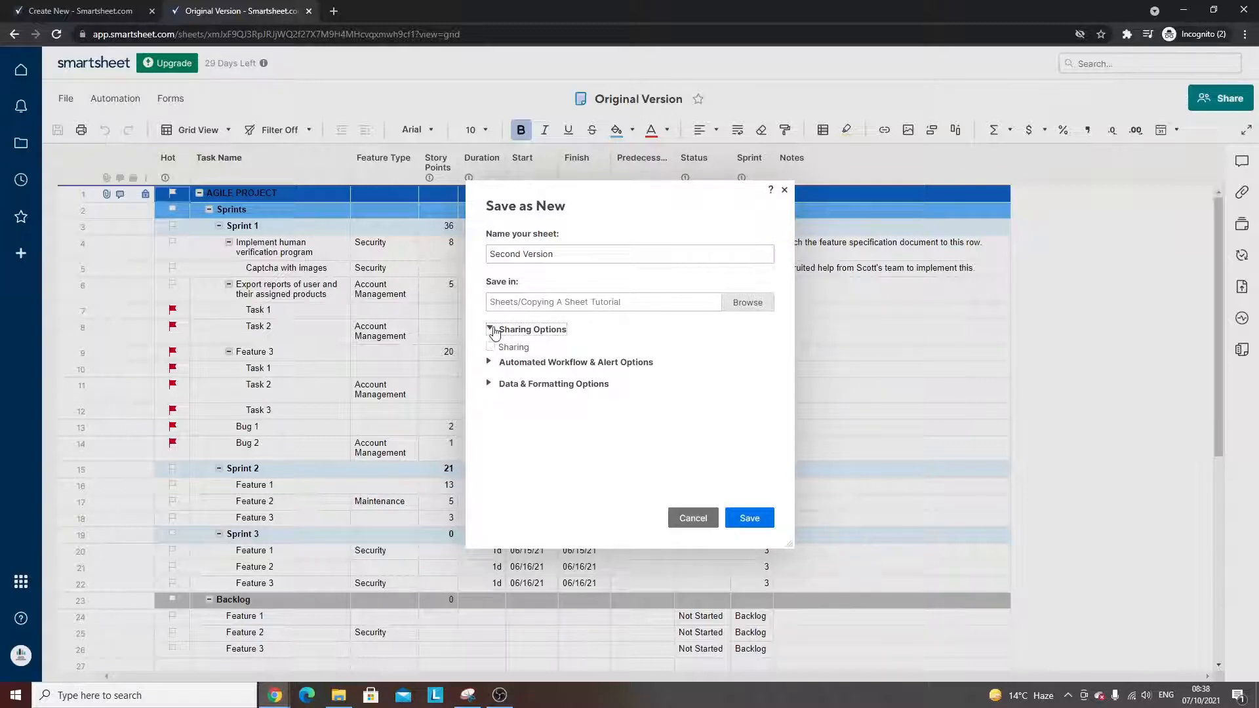
# Review sharing, workflow and data formatting options, then save Second Version
pyautogui.click(487, 361)
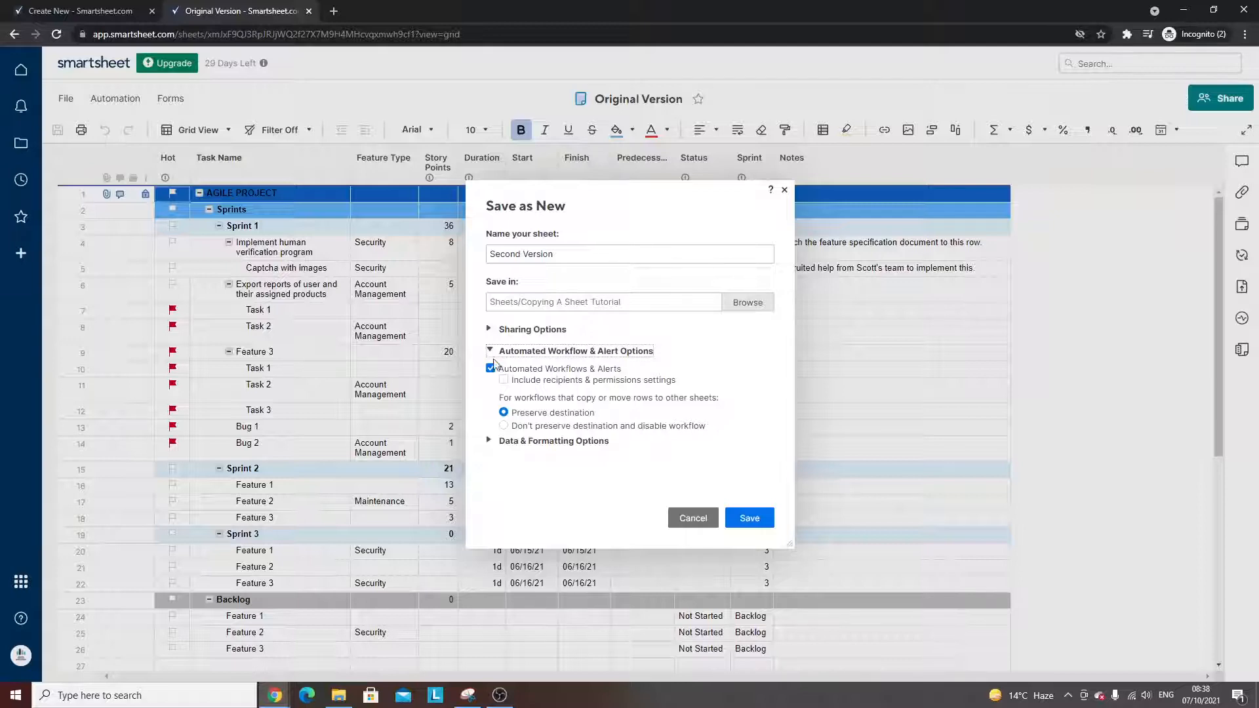
pyautogui.click(489, 351)
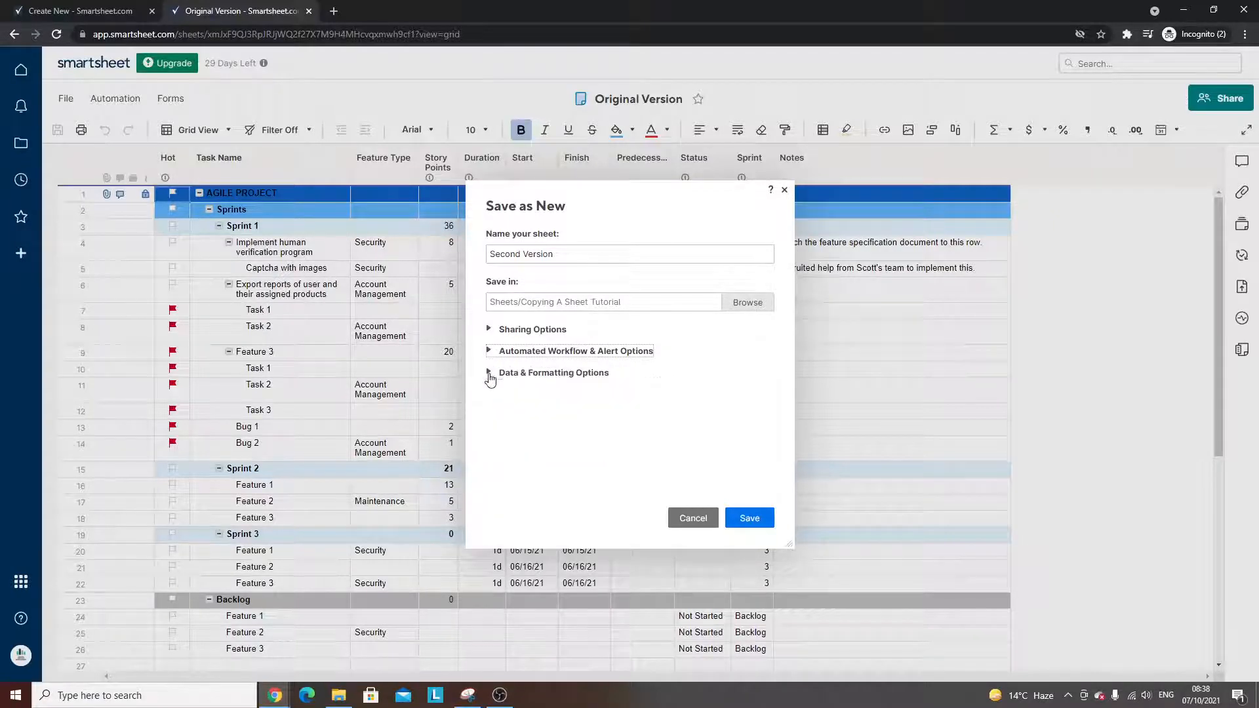
pyautogui.click(489, 372)
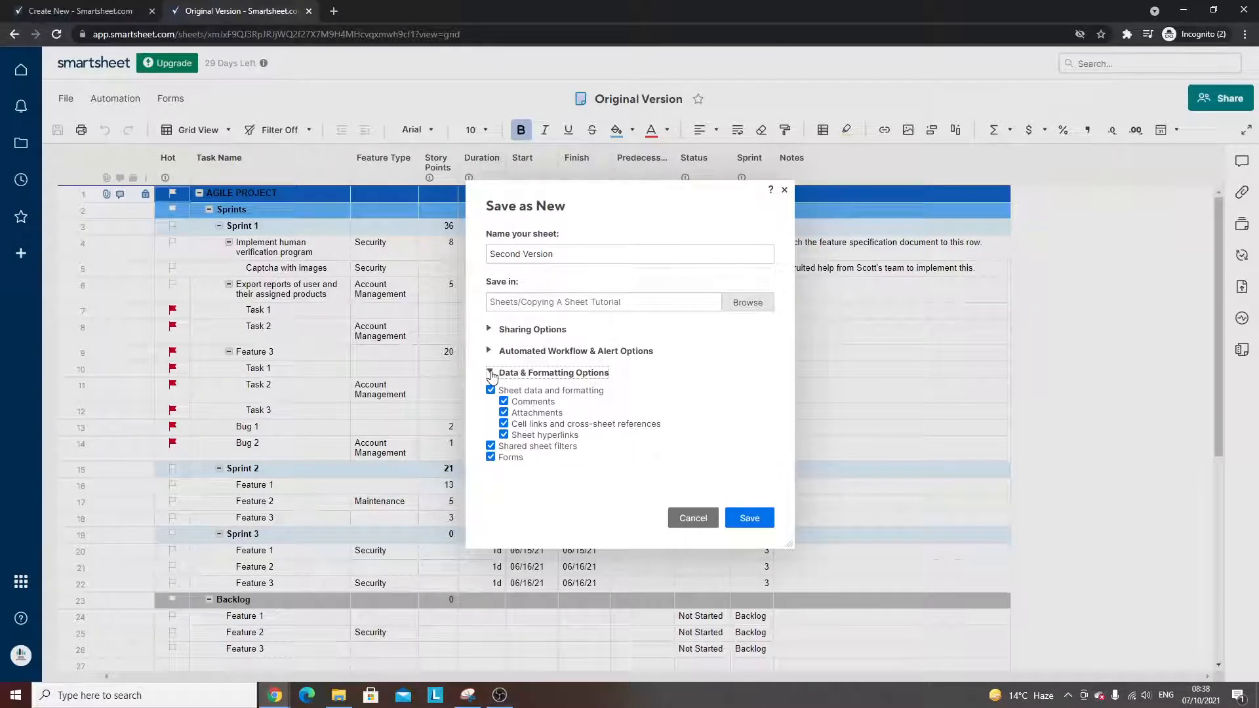
pyautogui.click(489, 372)
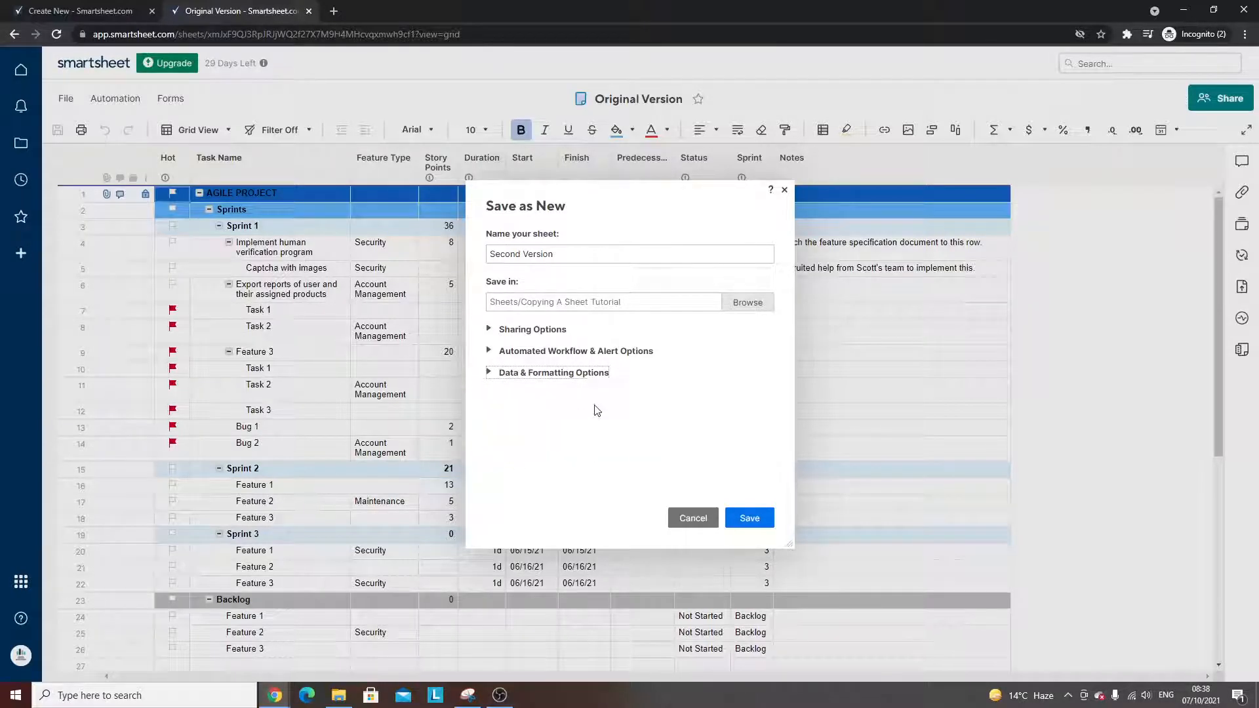
pyautogui.moveTo(749, 518)
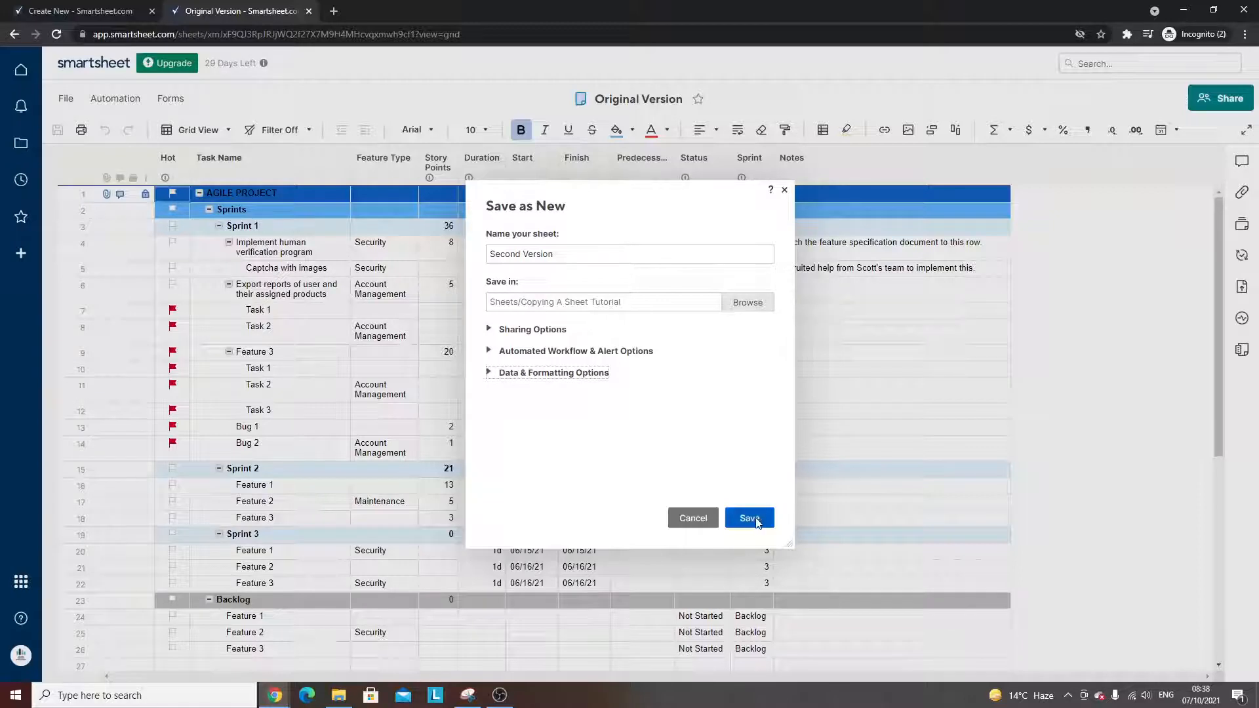
pyautogui.click(748, 518)
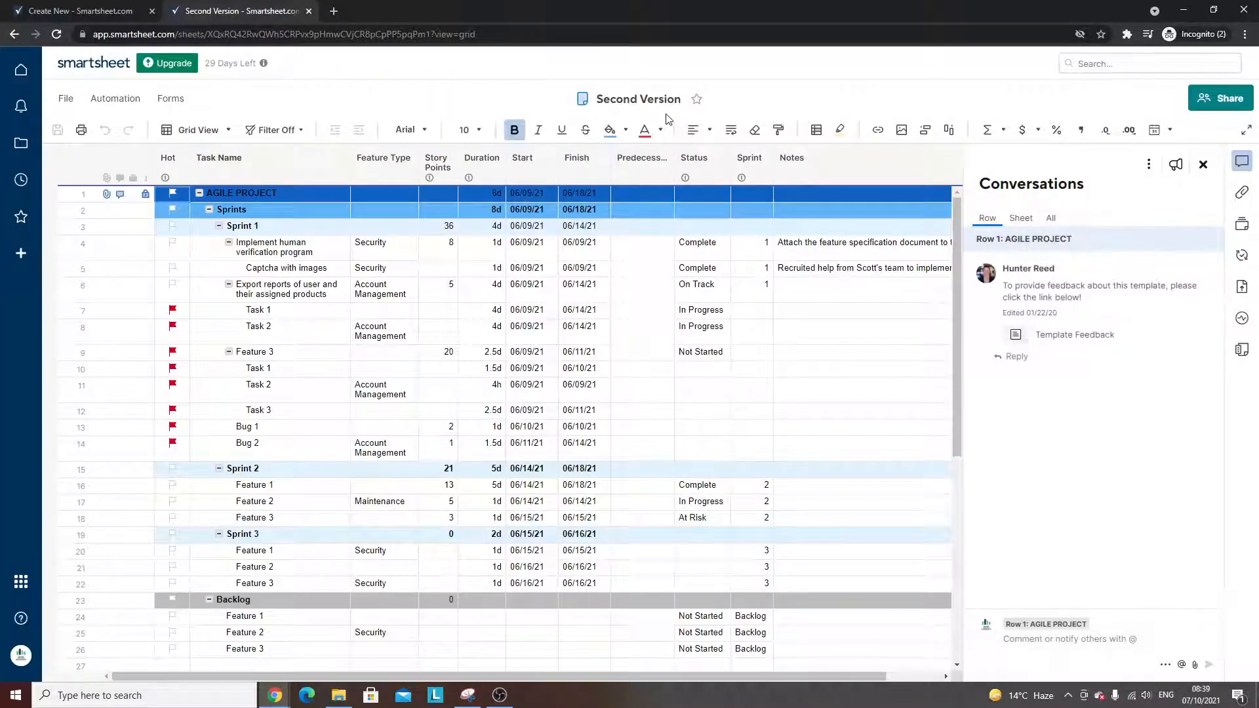
# Confirm Original Version and Second Version both appear in the folder, then go to Workspaces
pyautogui.click(1202, 165)
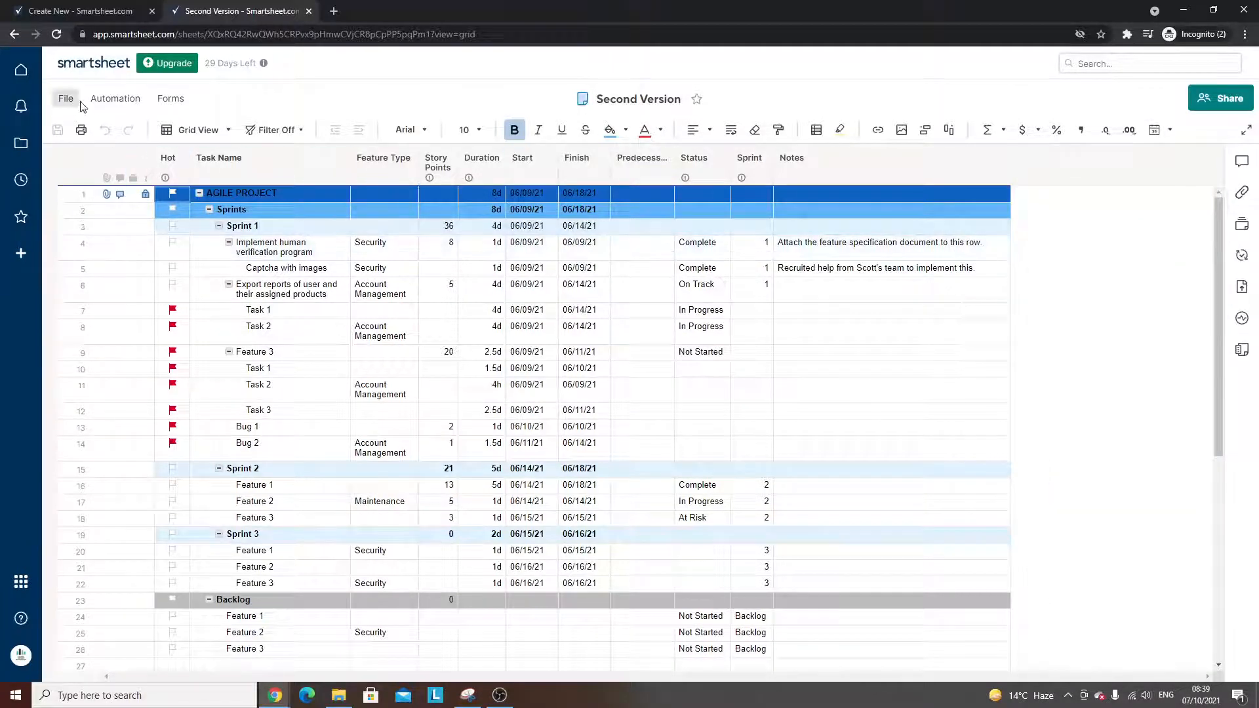
pyautogui.click(21, 143)
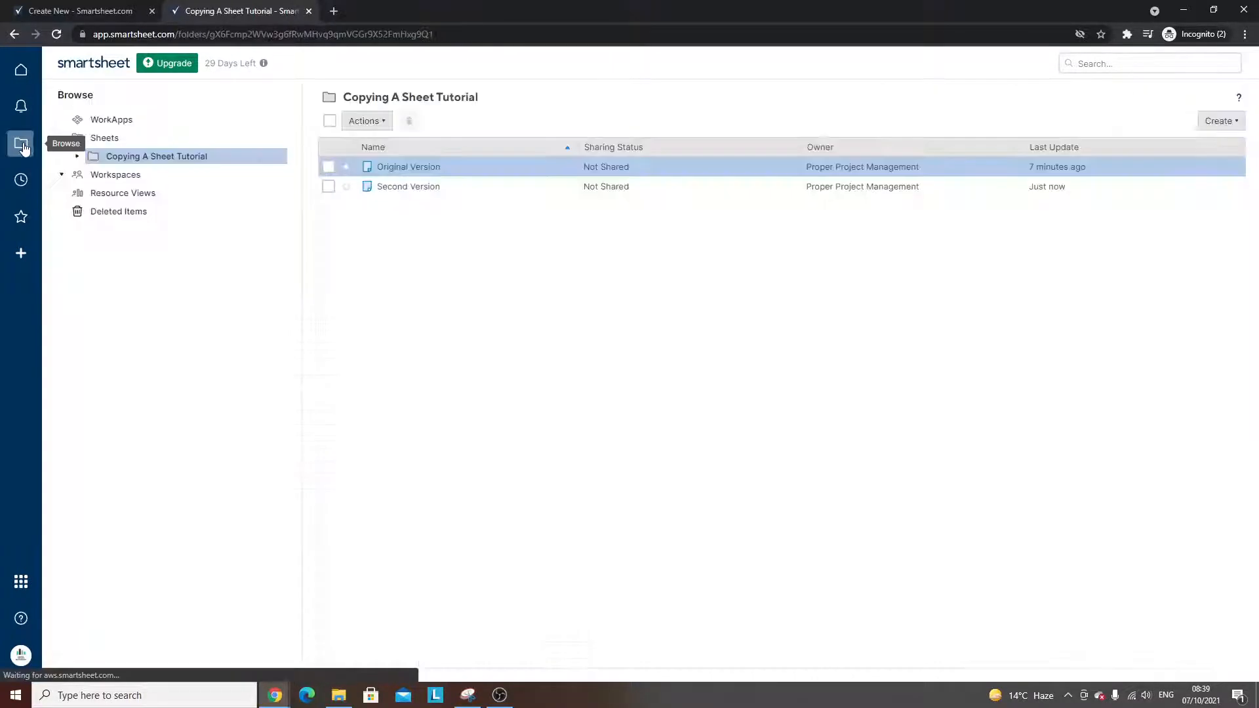
pyautogui.moveTo(408, 186)
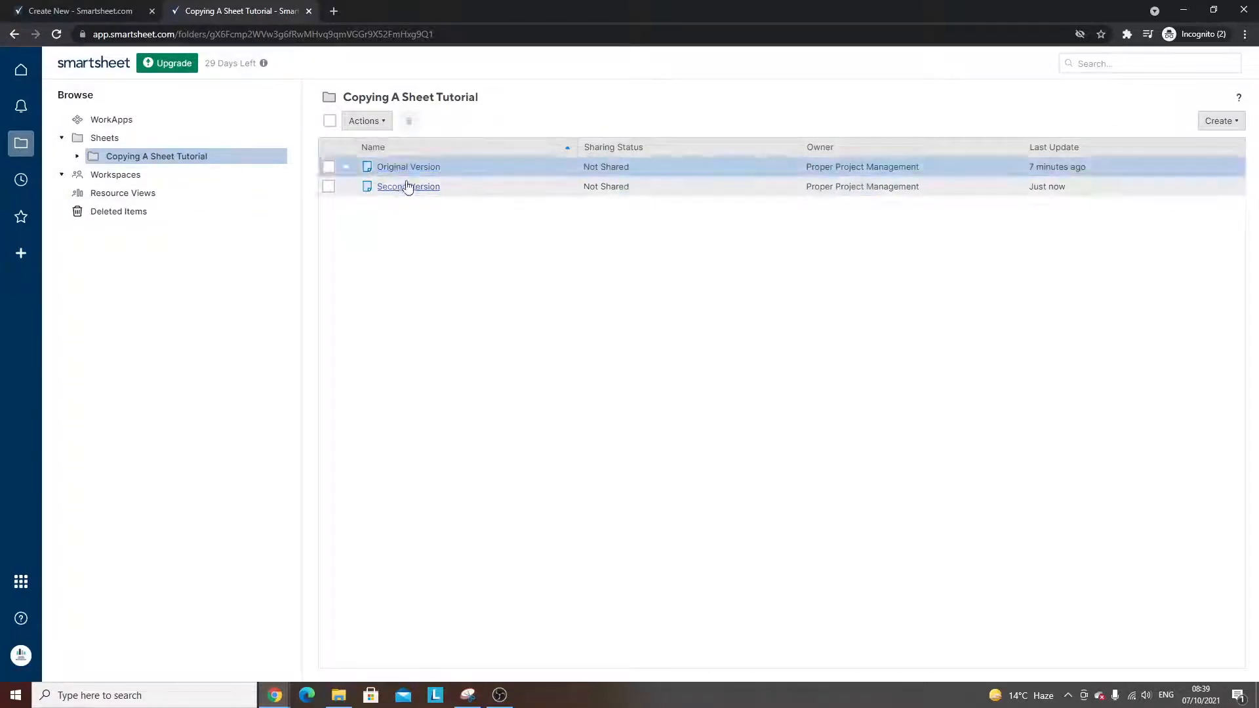
pyautogui.moveTo(410, 231)
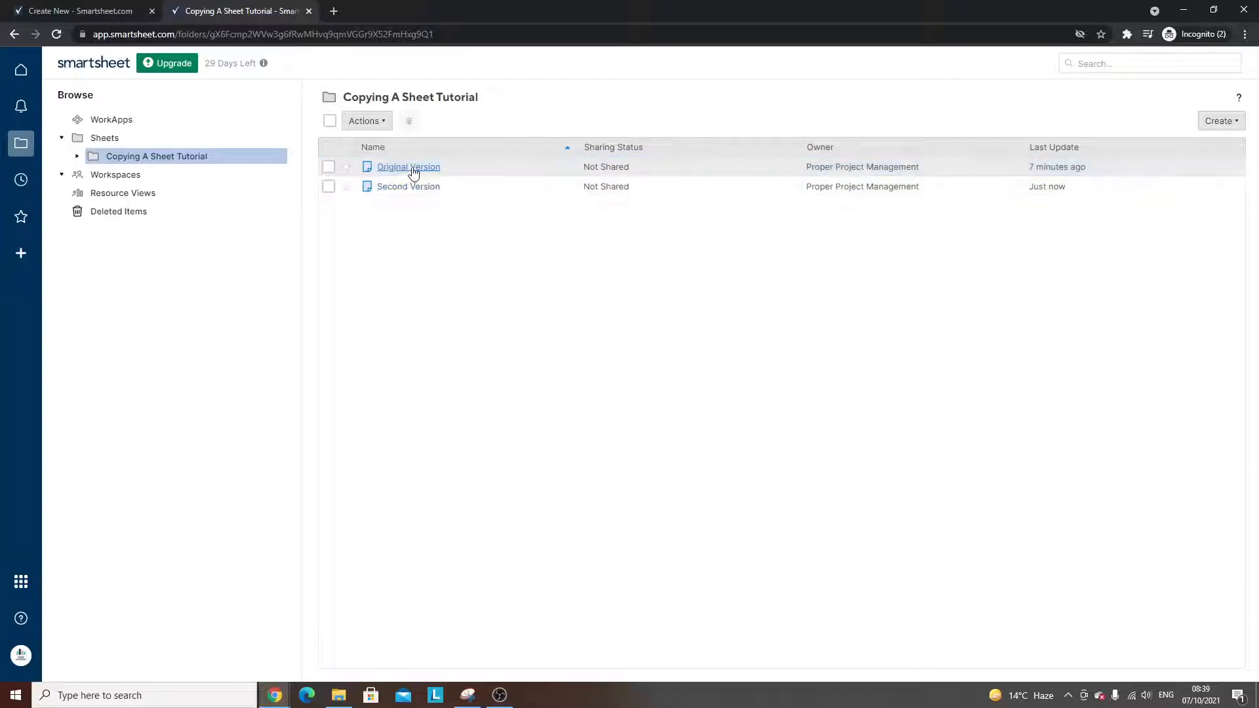
pyautogui.click(407, 166)
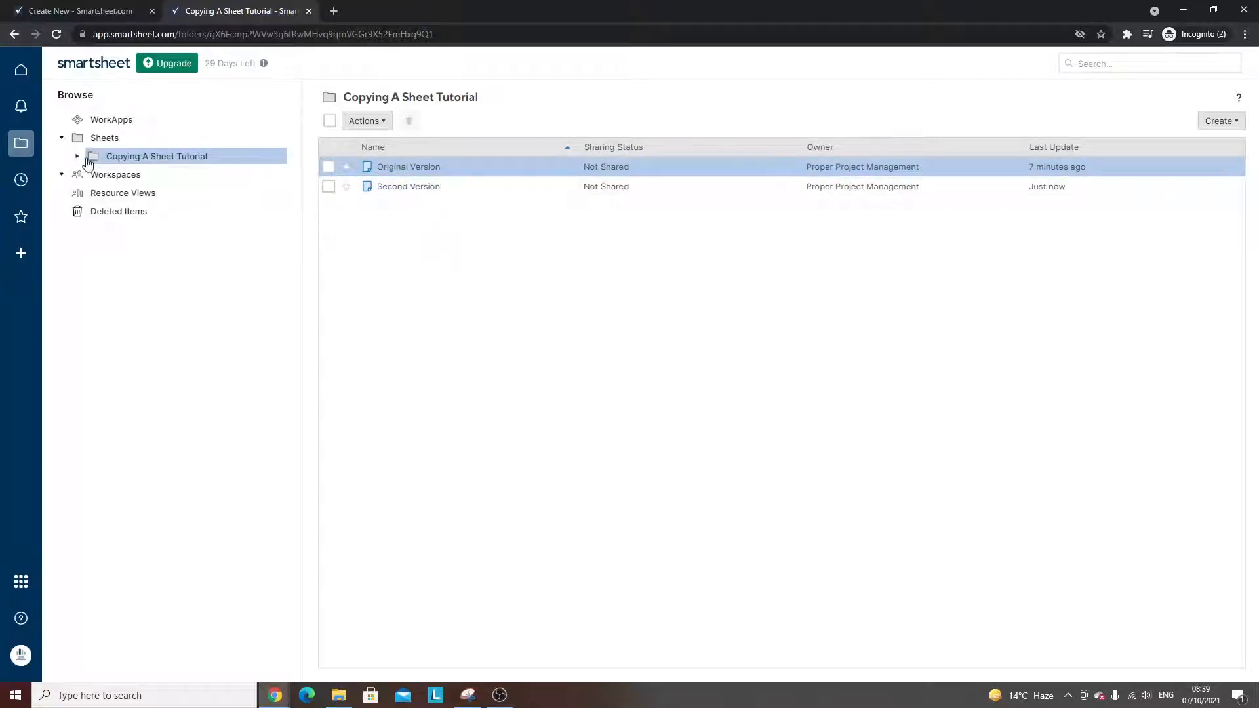
pyautogui.click(115, 174)
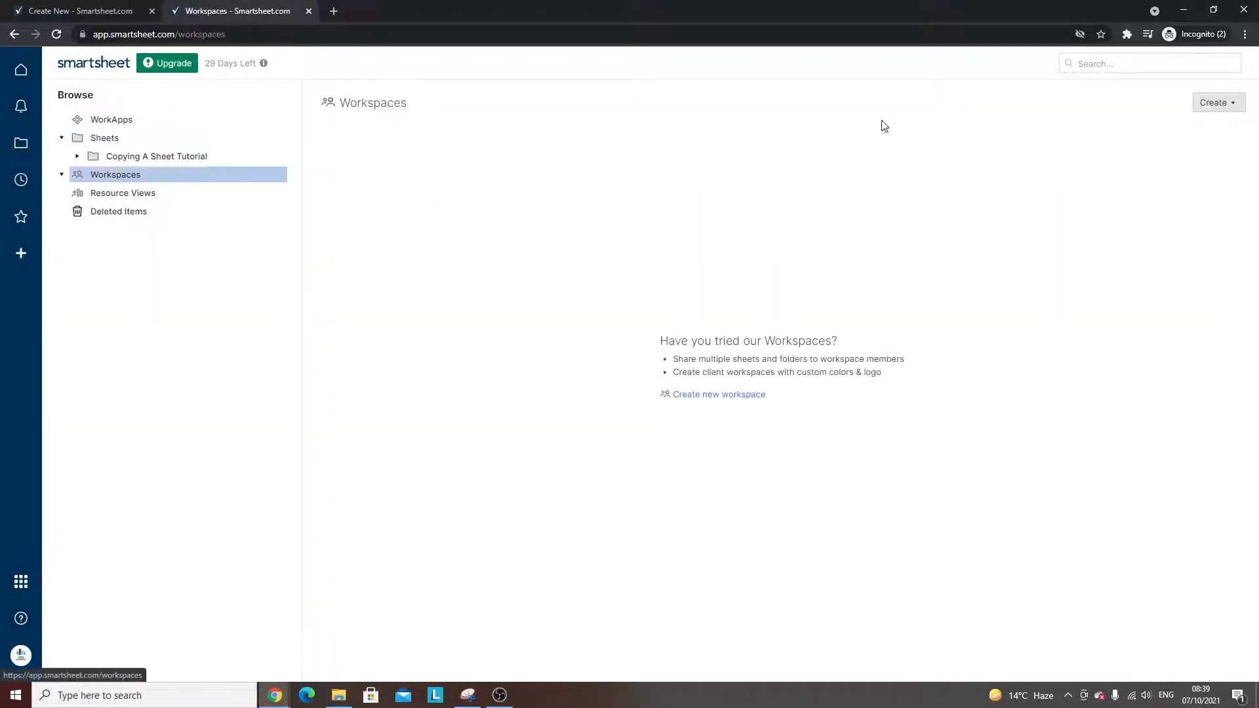
# Create a new workspace named 'New Location'
pyautogui.click(1214, 102)
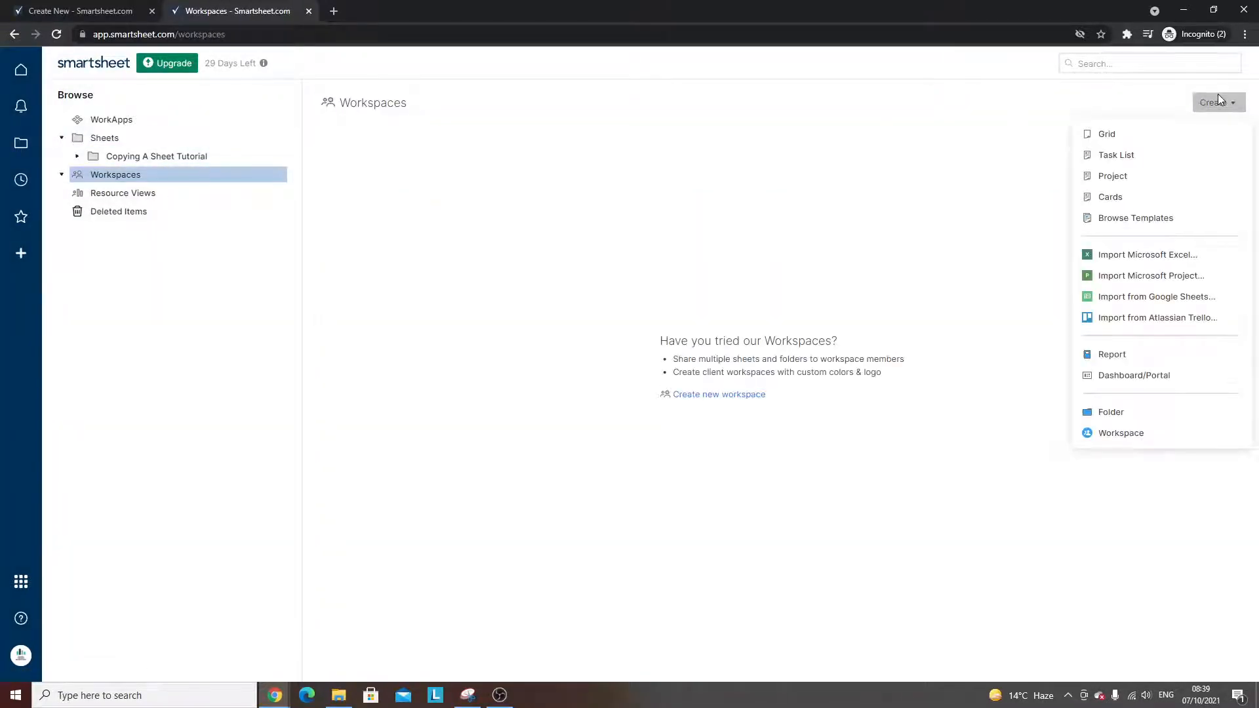
pyautogui.click(1120, 433)
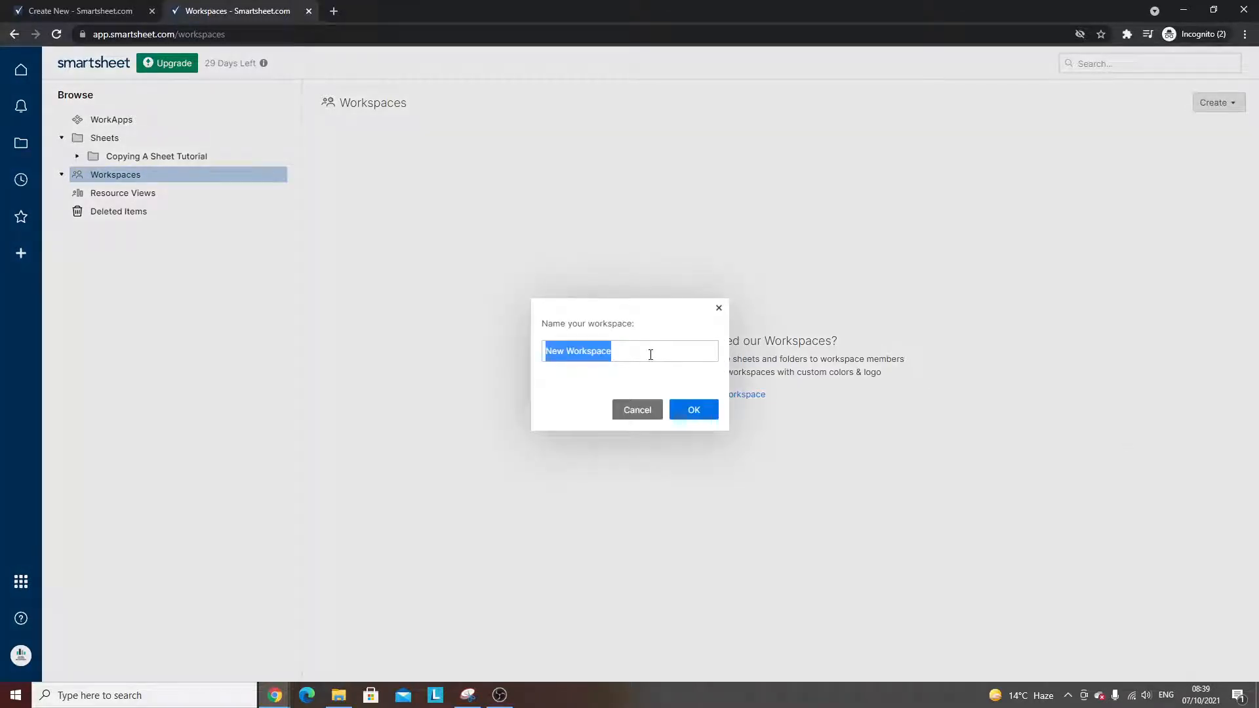
pyautogui.write('New')
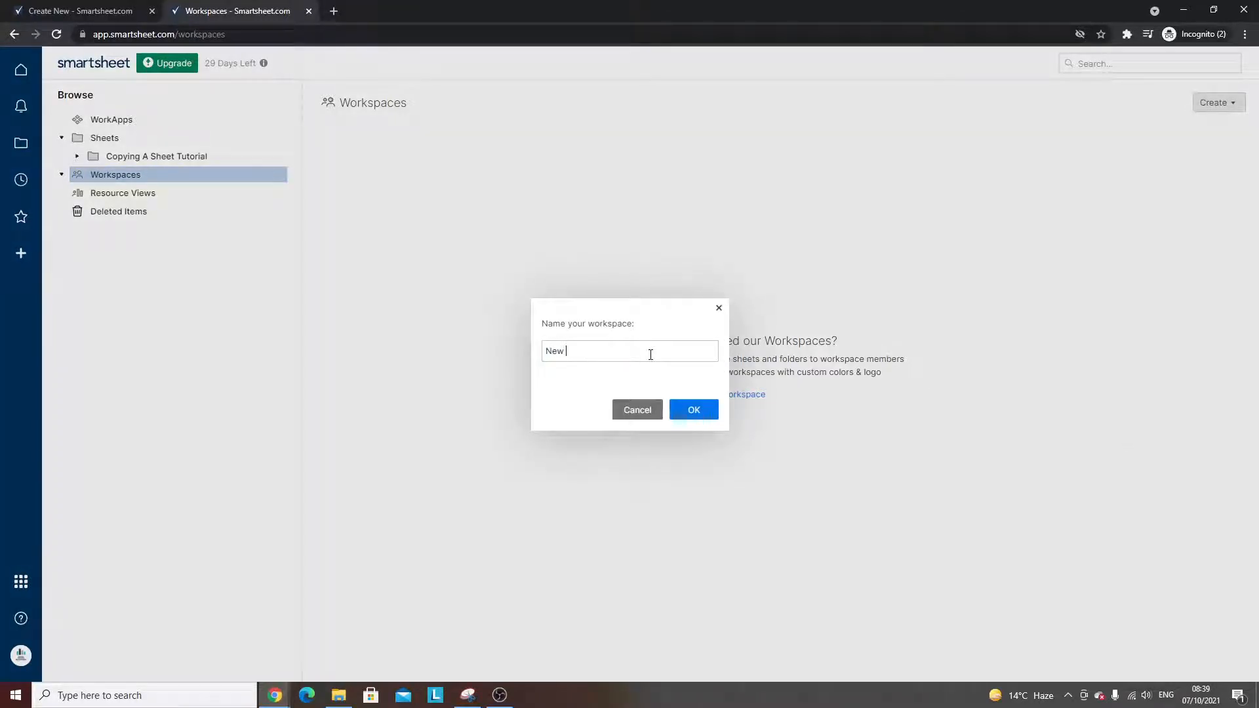
pyautogui.click(693, 409)
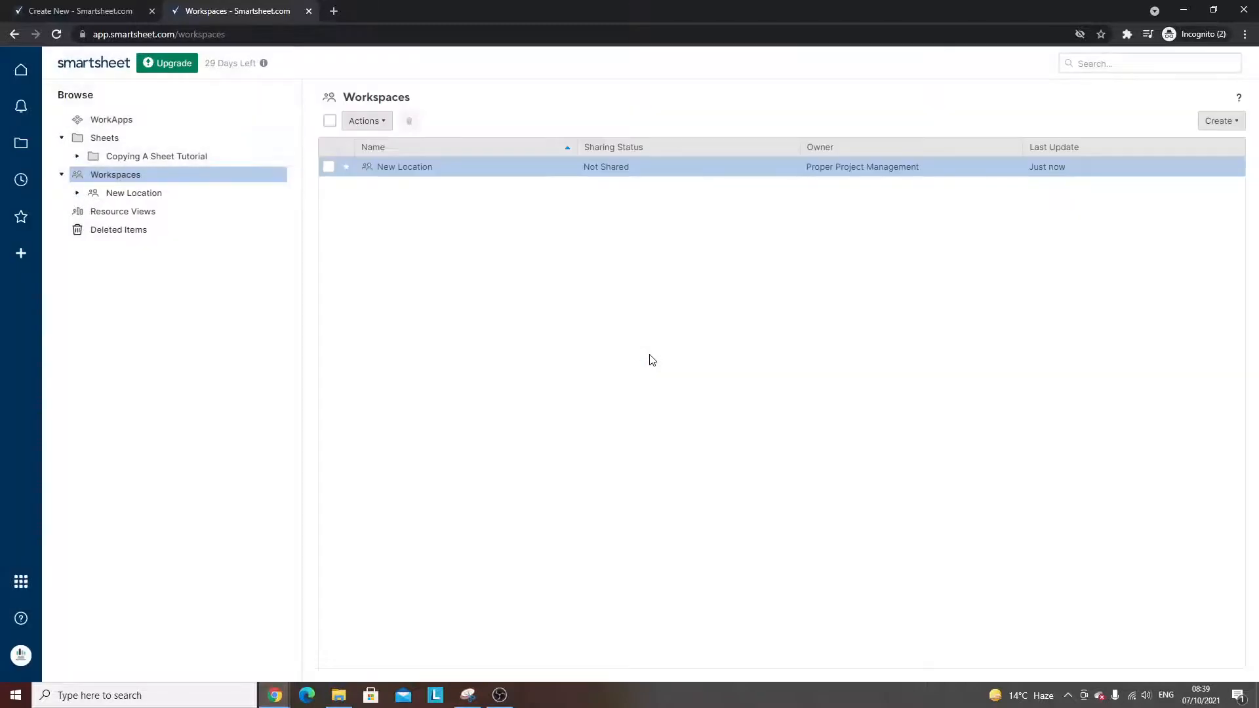
pyautogui.moveTo(156, 156)
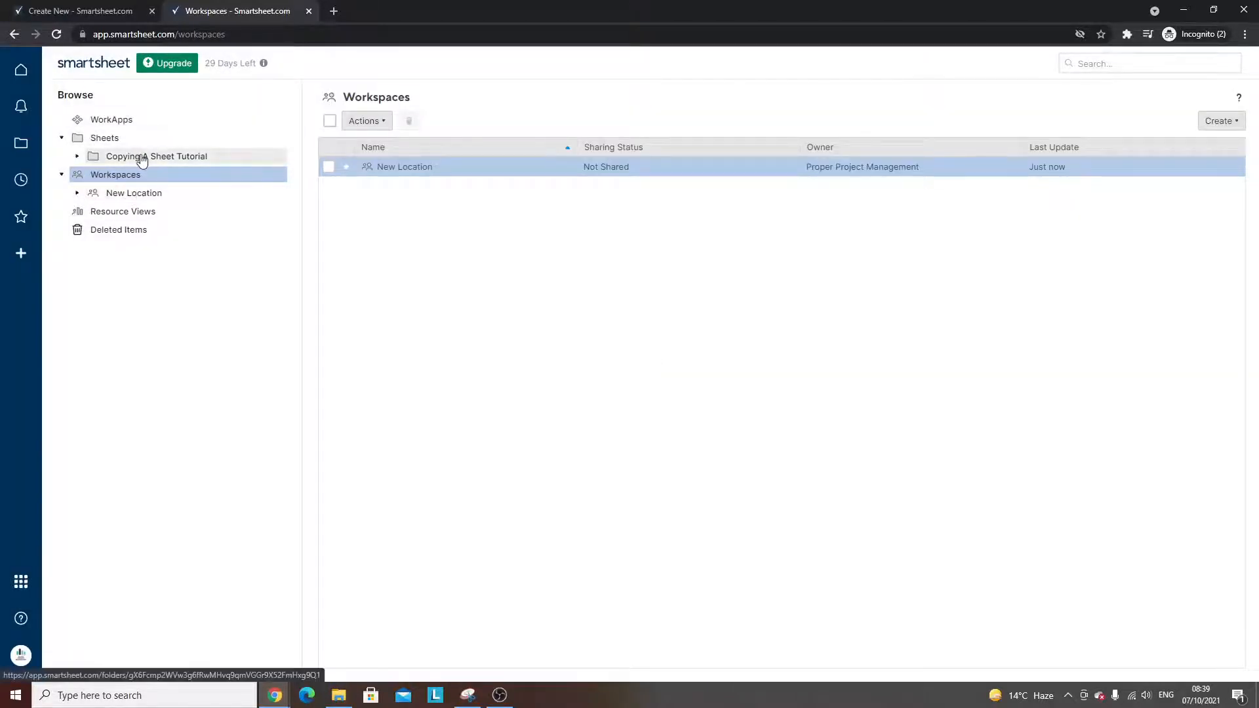
# Open the Copying A Sheet Tutorial folder and select Original Version
pyautogui.click(156, 156)
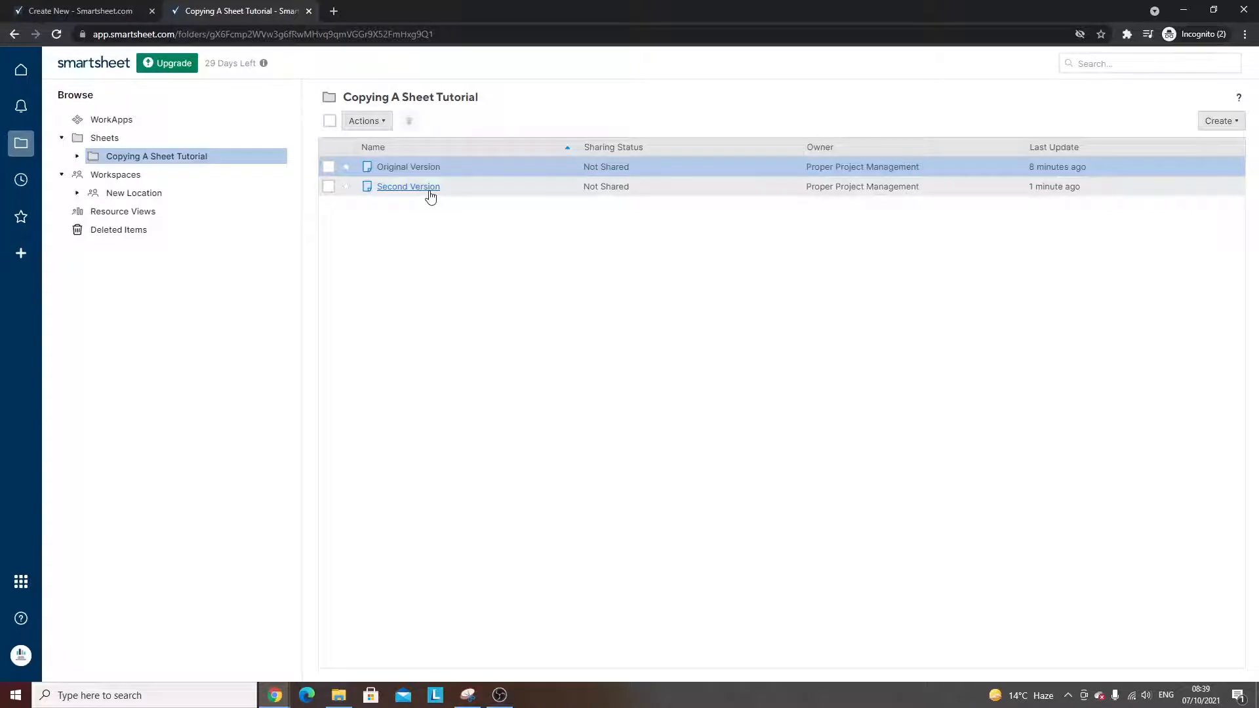
pyautogui.moveTo(426, 201)
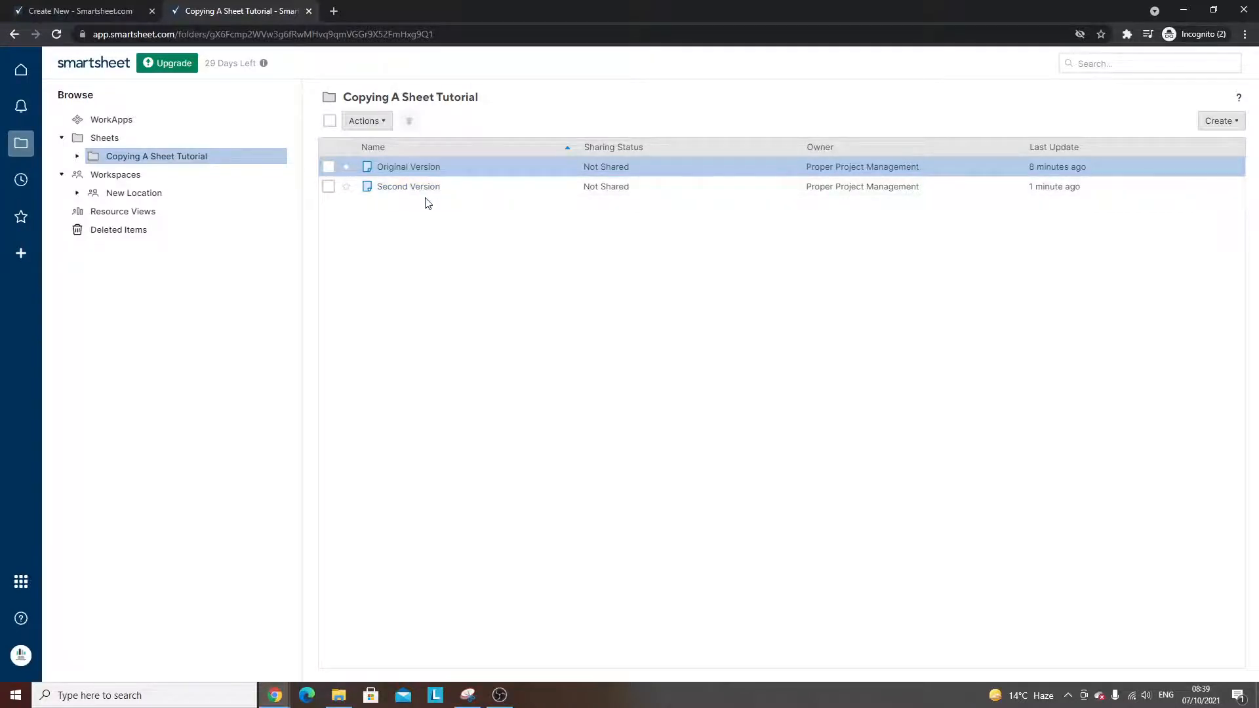
pyautogui.moveTo(416, 212)
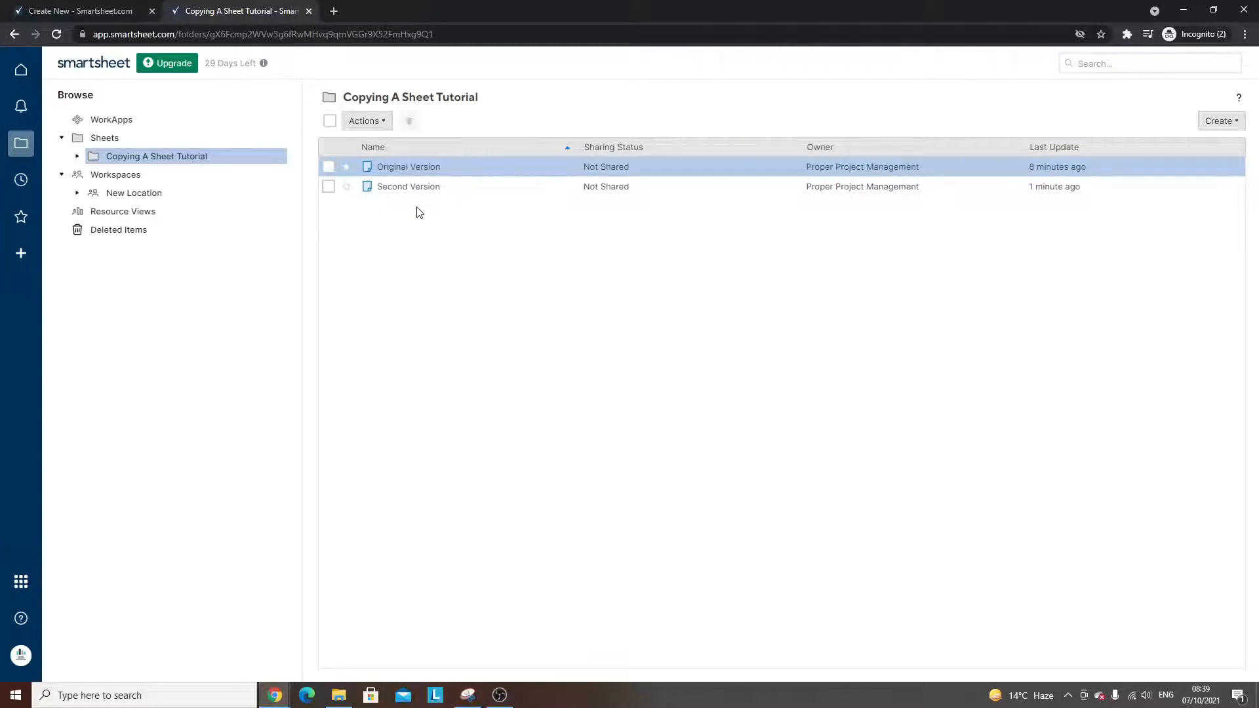
pyautogui.moveTo(394, 166)
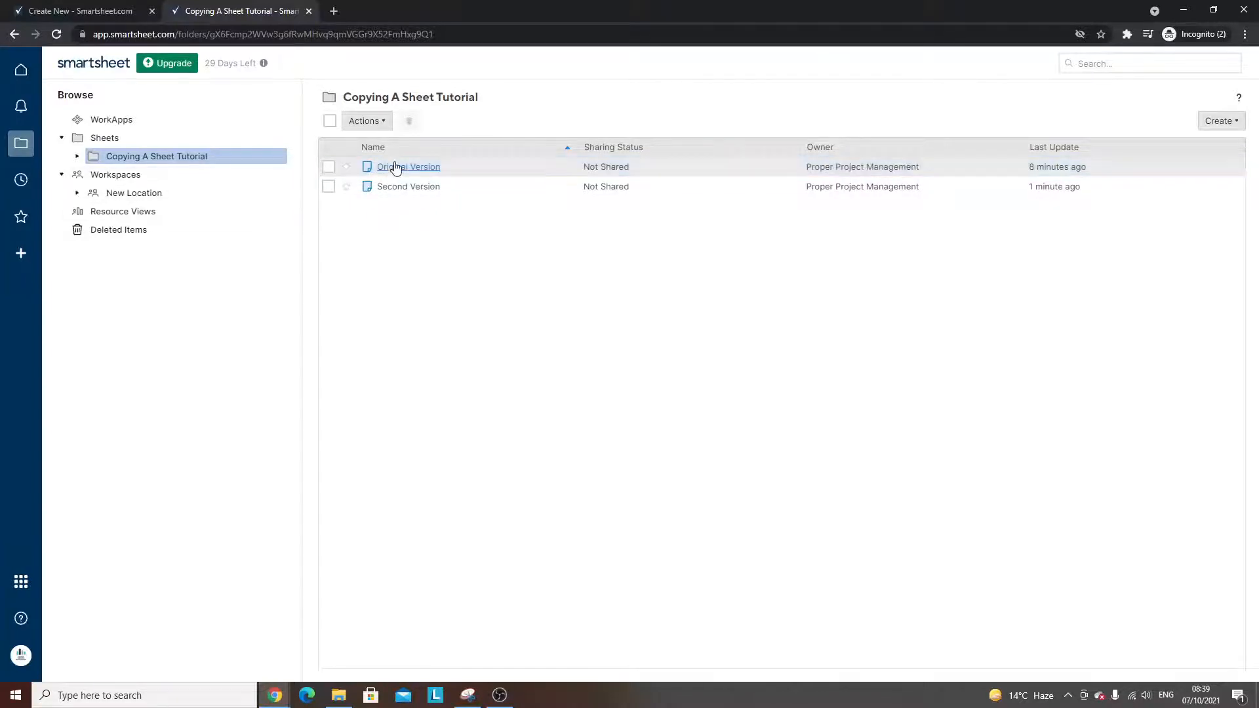
pyautogui.click(408, 166)
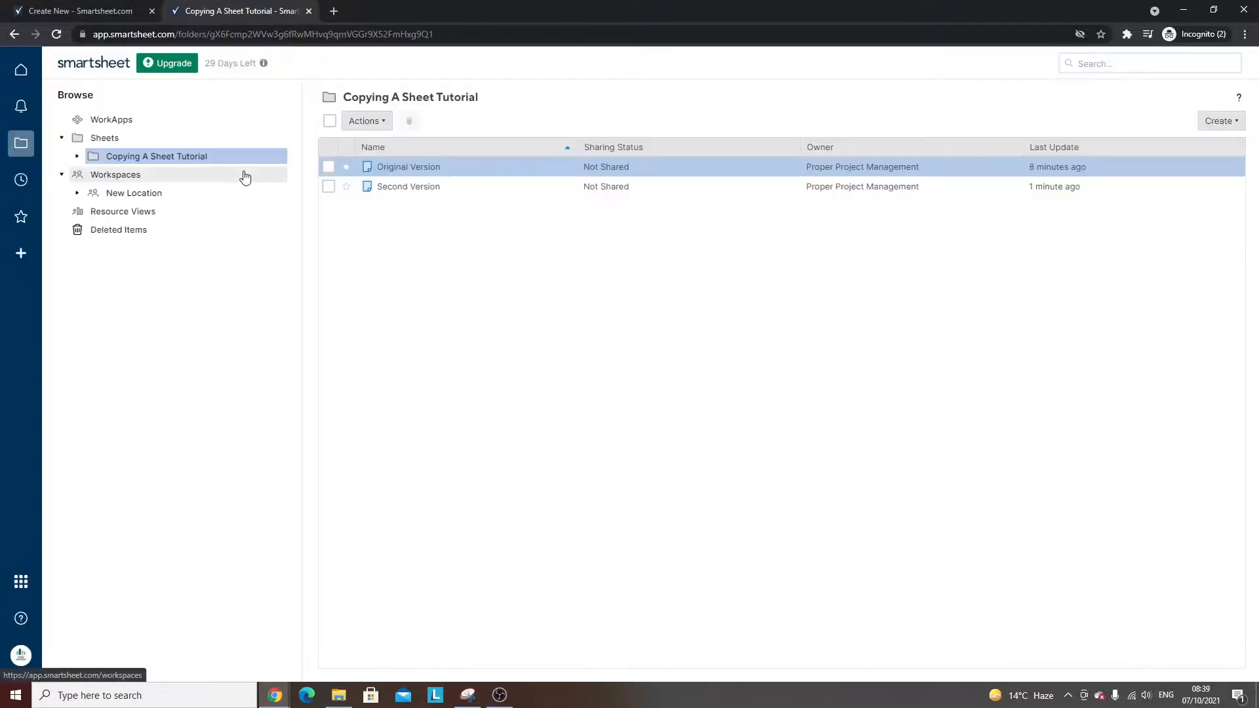
pyautogui.moveTo(408, 186)
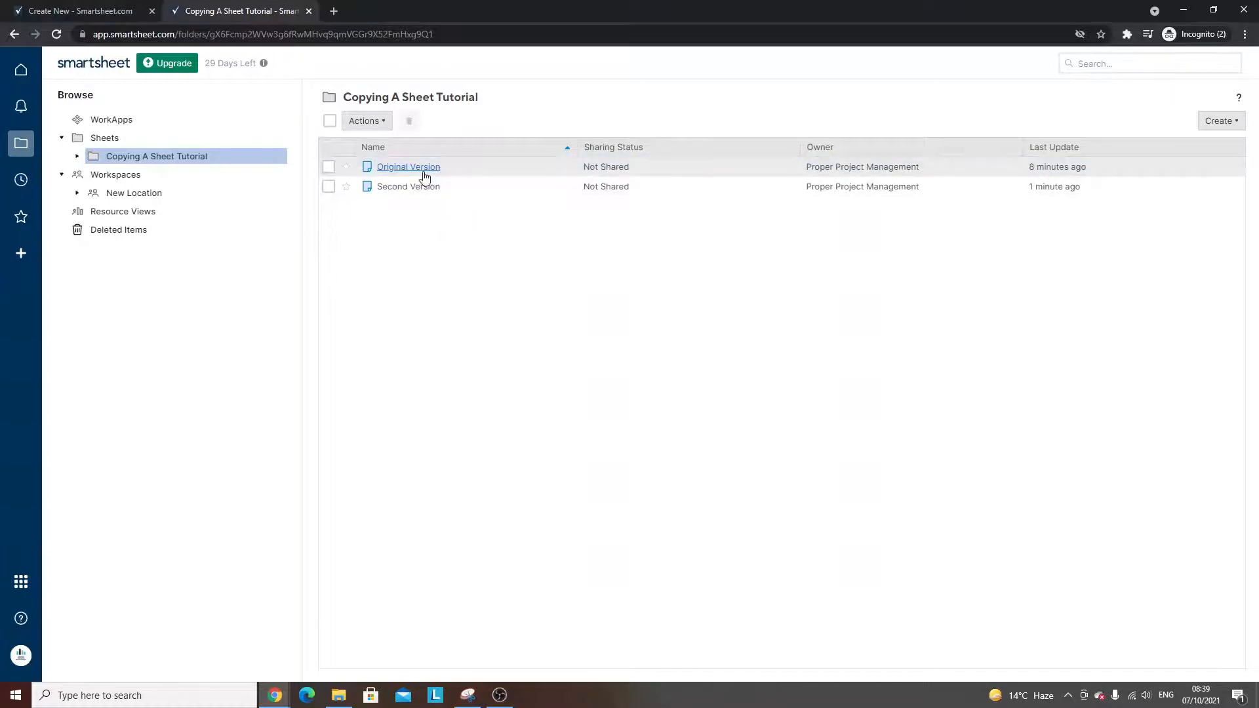
pyautogui.moveTo(412, 172)
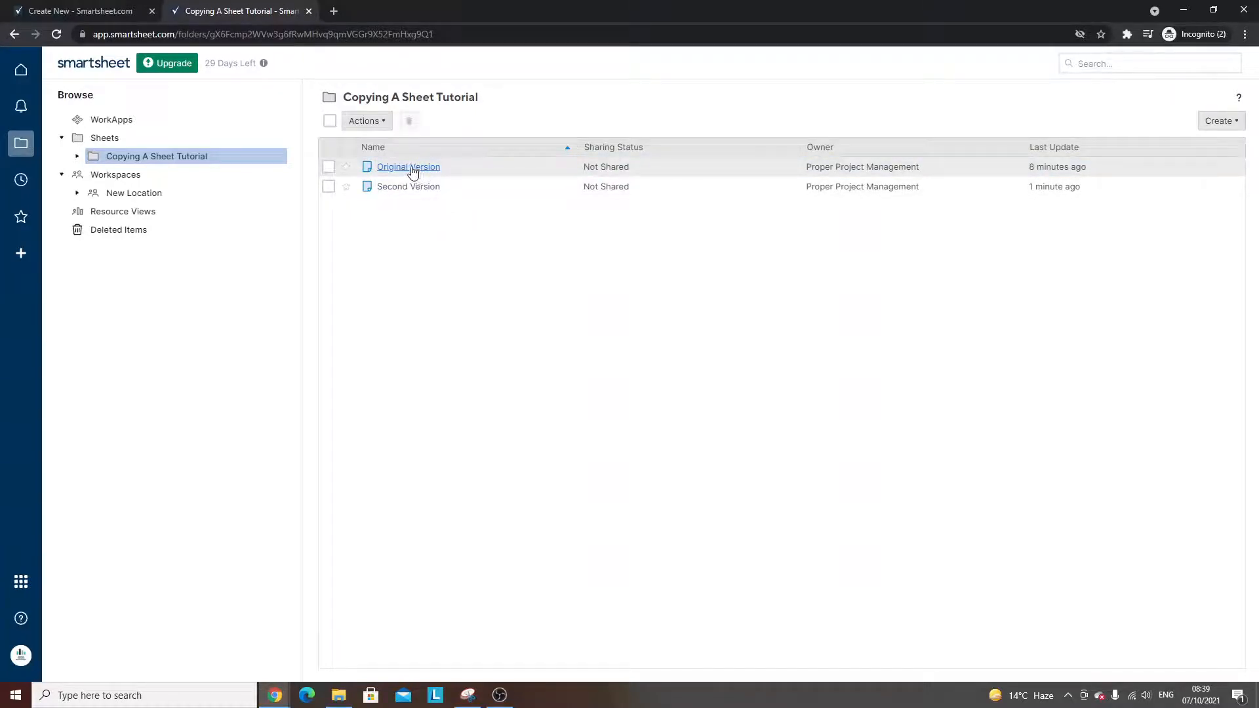
# Start a Save as New copy of Original Version named 'Third Version'
pyautogui.rightClick(408, 166)
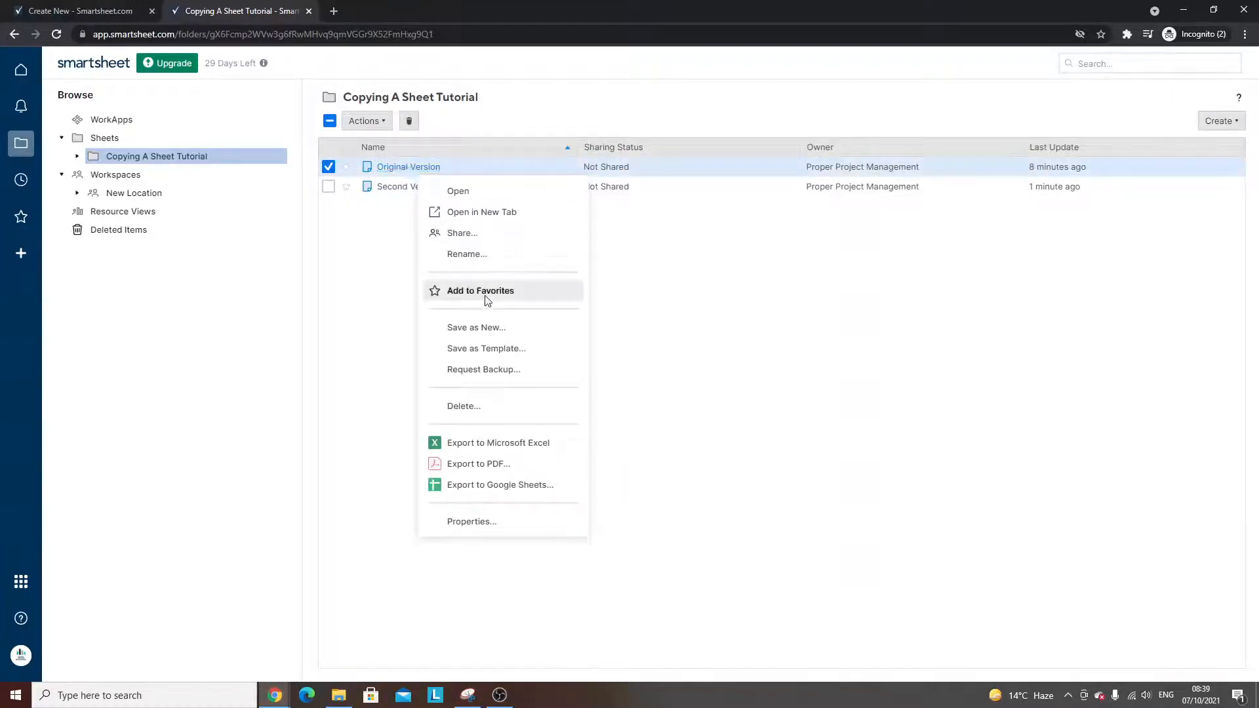
pyautogui.click(476, 326)
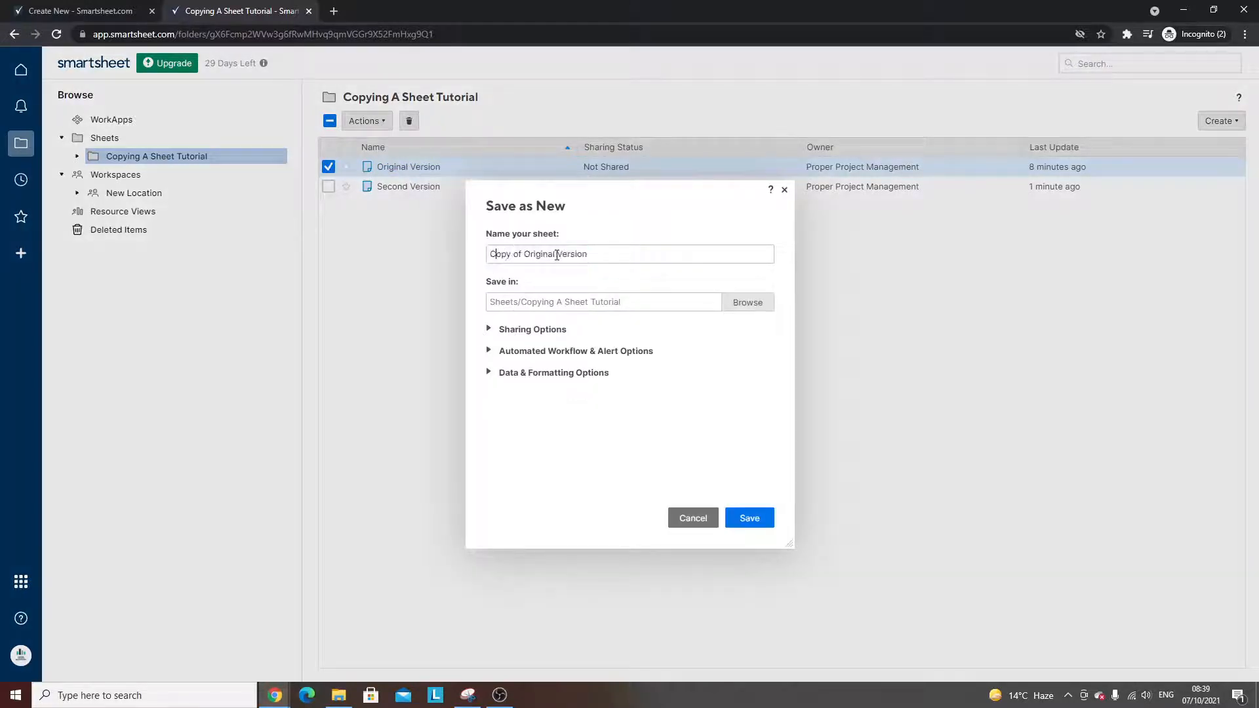
pyautogui.write('Third Version')
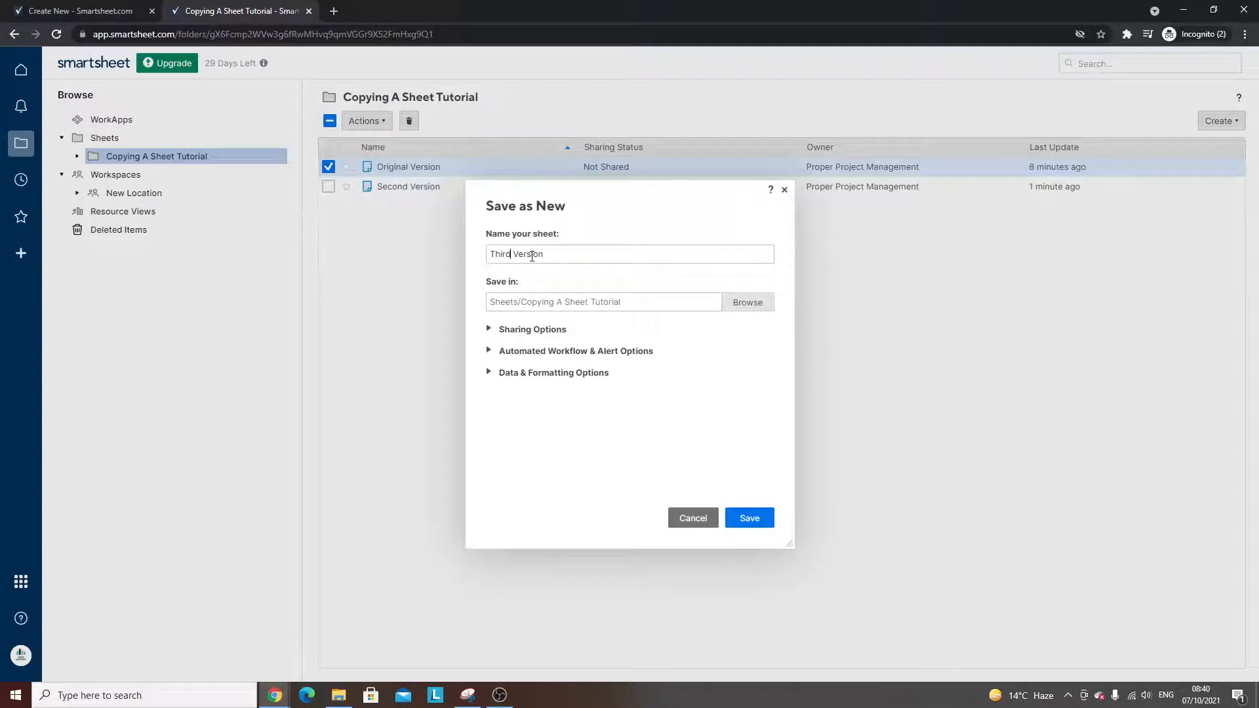
# Set New Location as the copy's destination and save Third Version
pyautogui.click(746, 302)
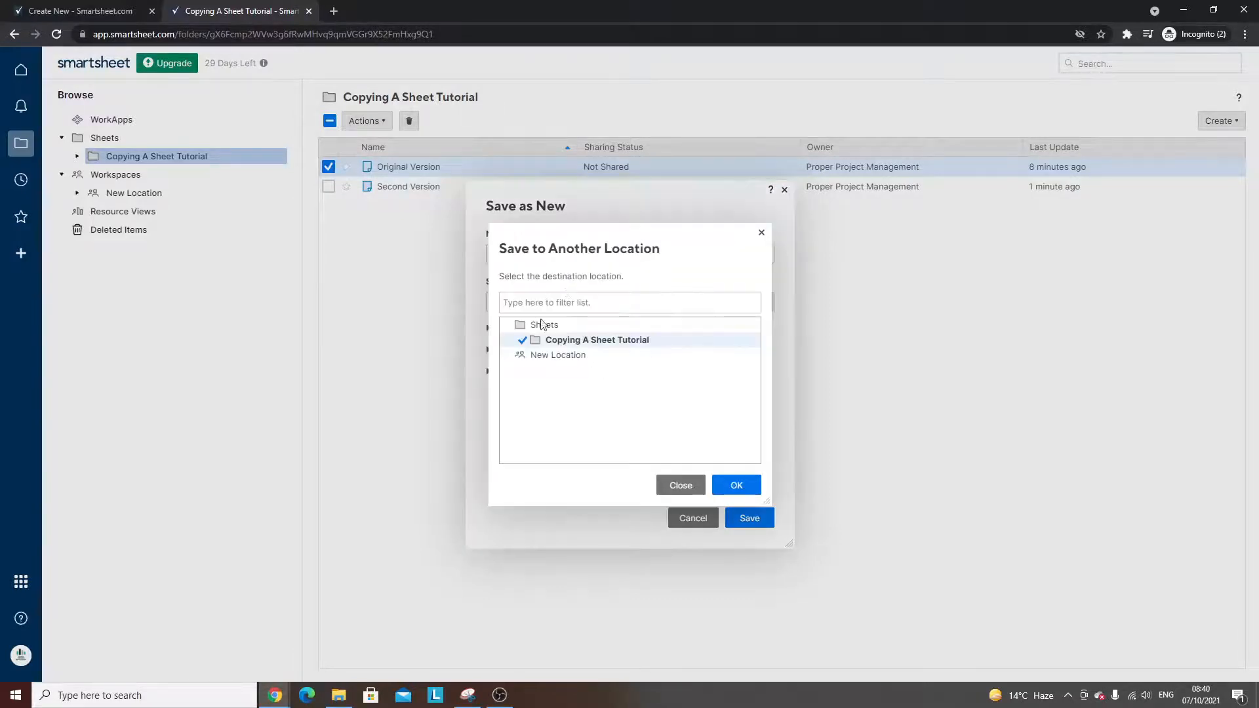
pyautogui.click(557, 354)
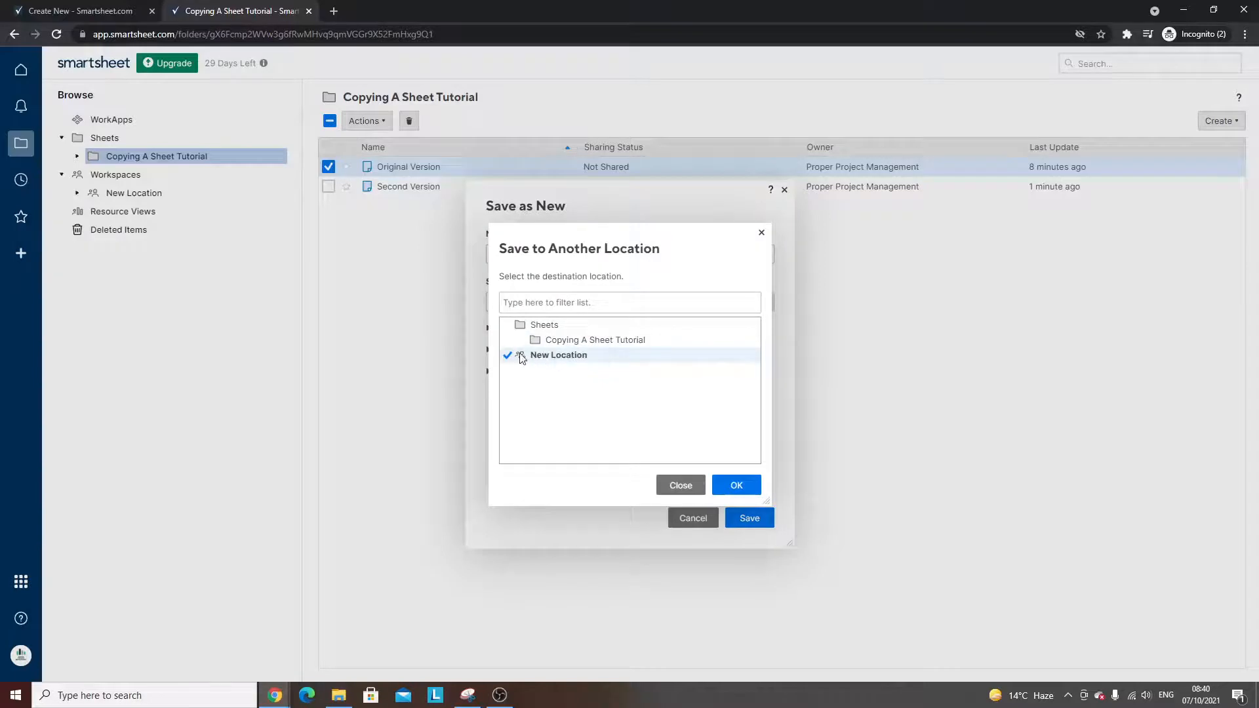
pyautogui.click(734, 486)
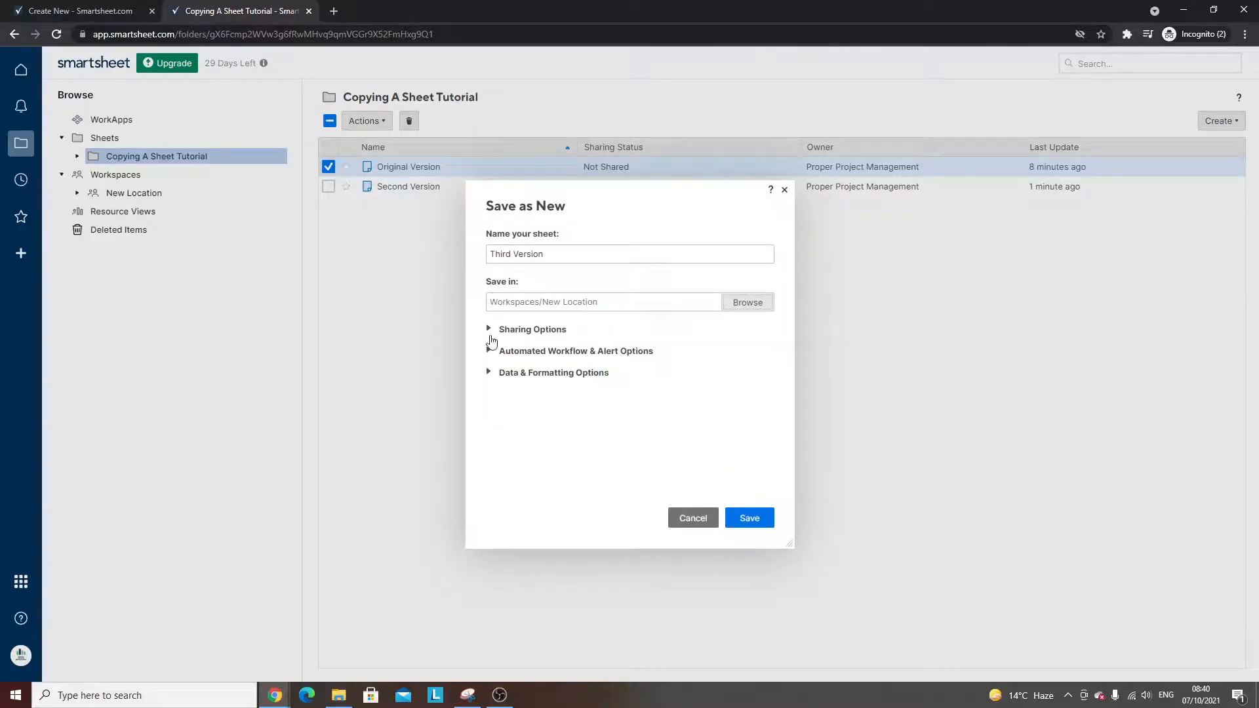
pyautogui.click(489, 351)
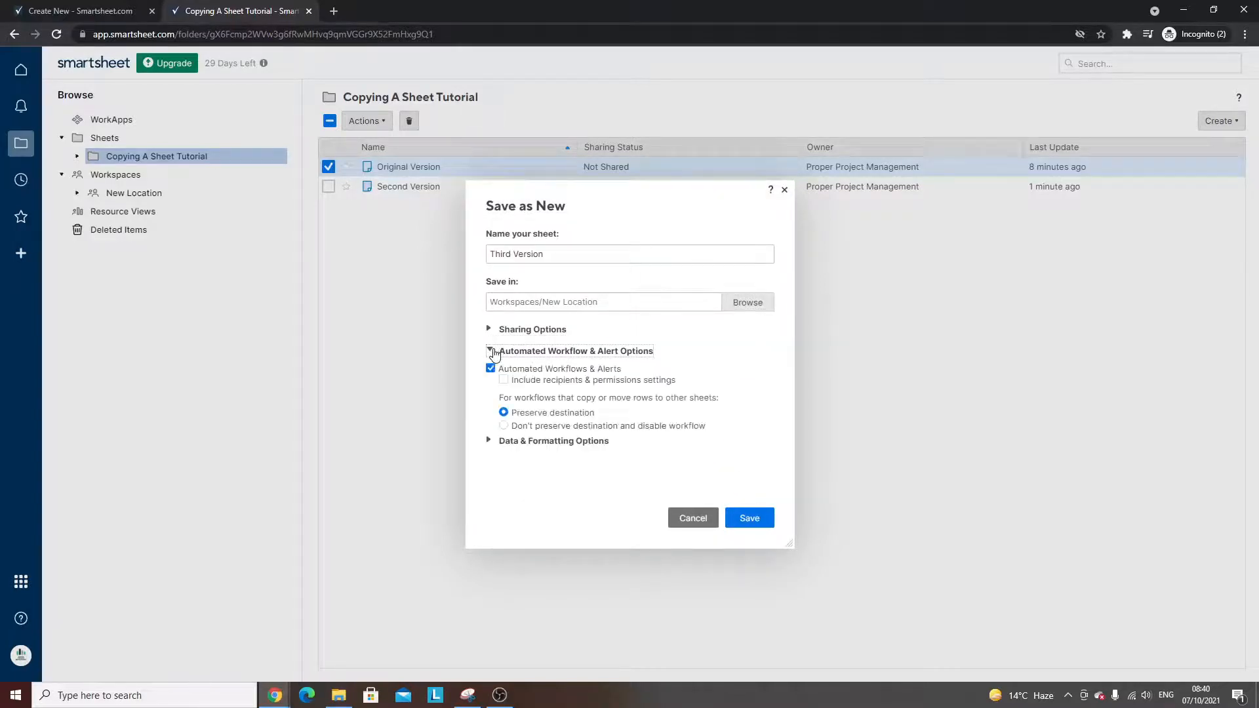
pyautogui.click(488, 350)
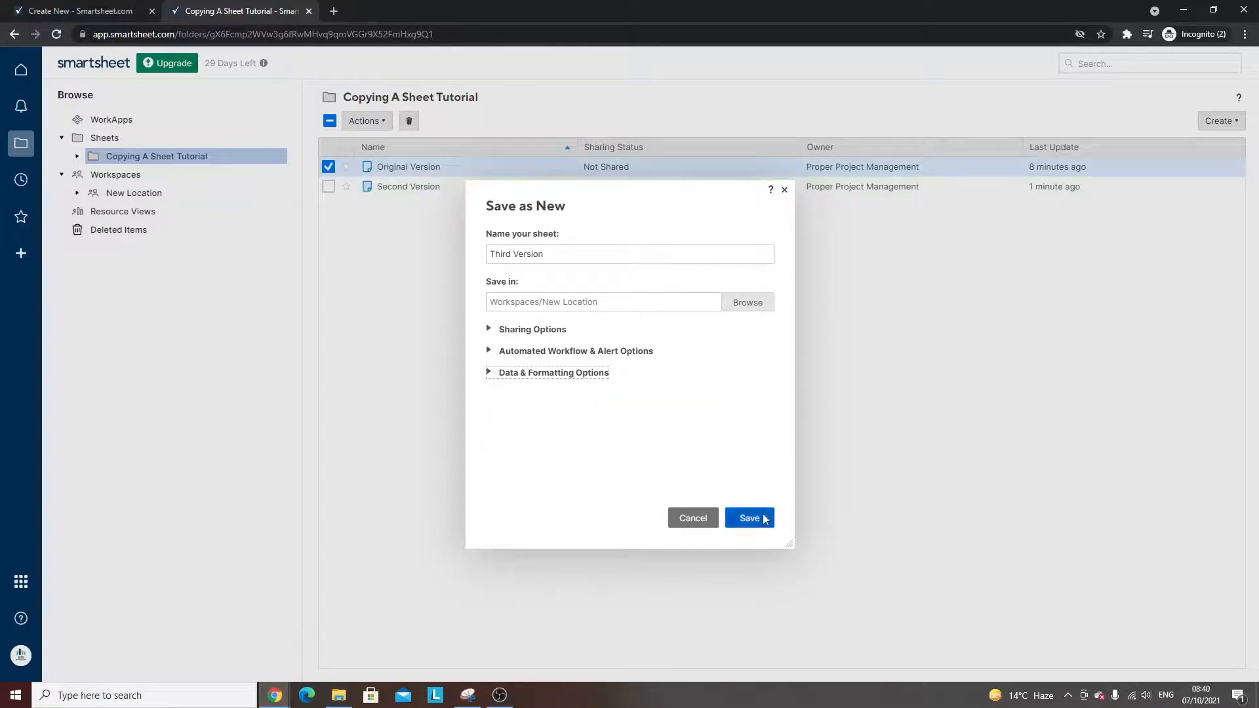
pyautogui.click(748, 518)
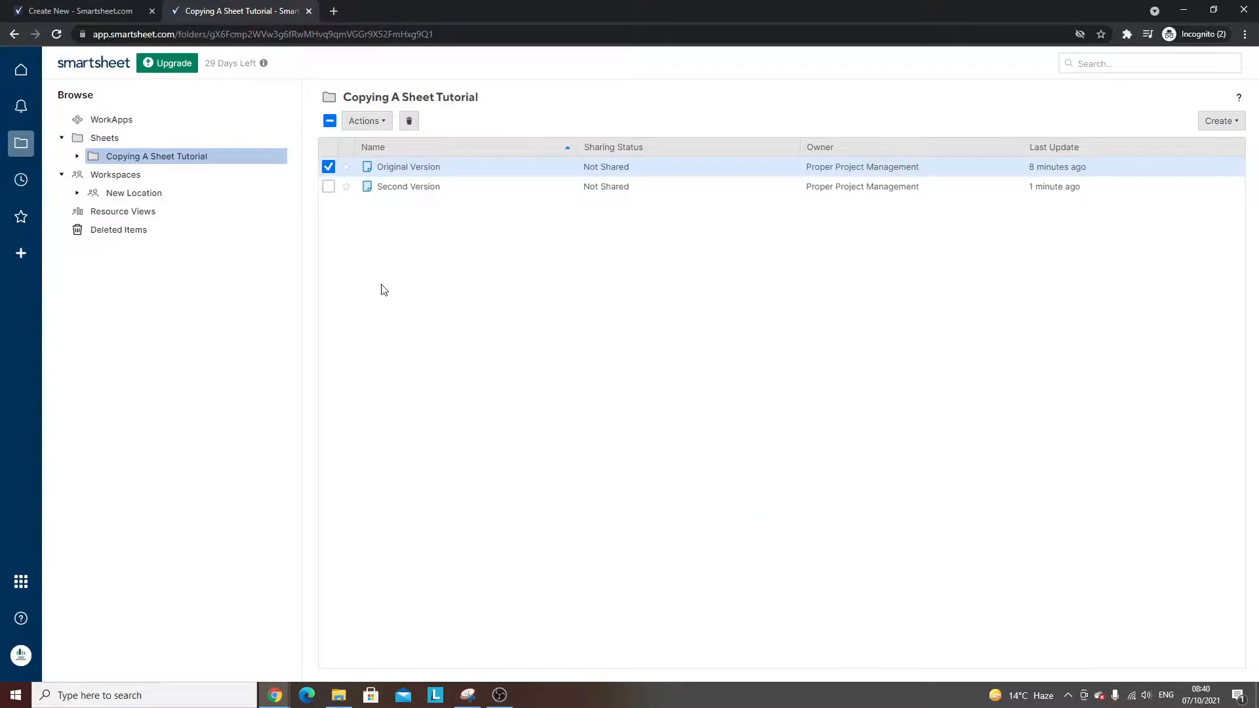
# Open the New Location workspace to see the Third Version sheet
pyautogui.click(133, 193)
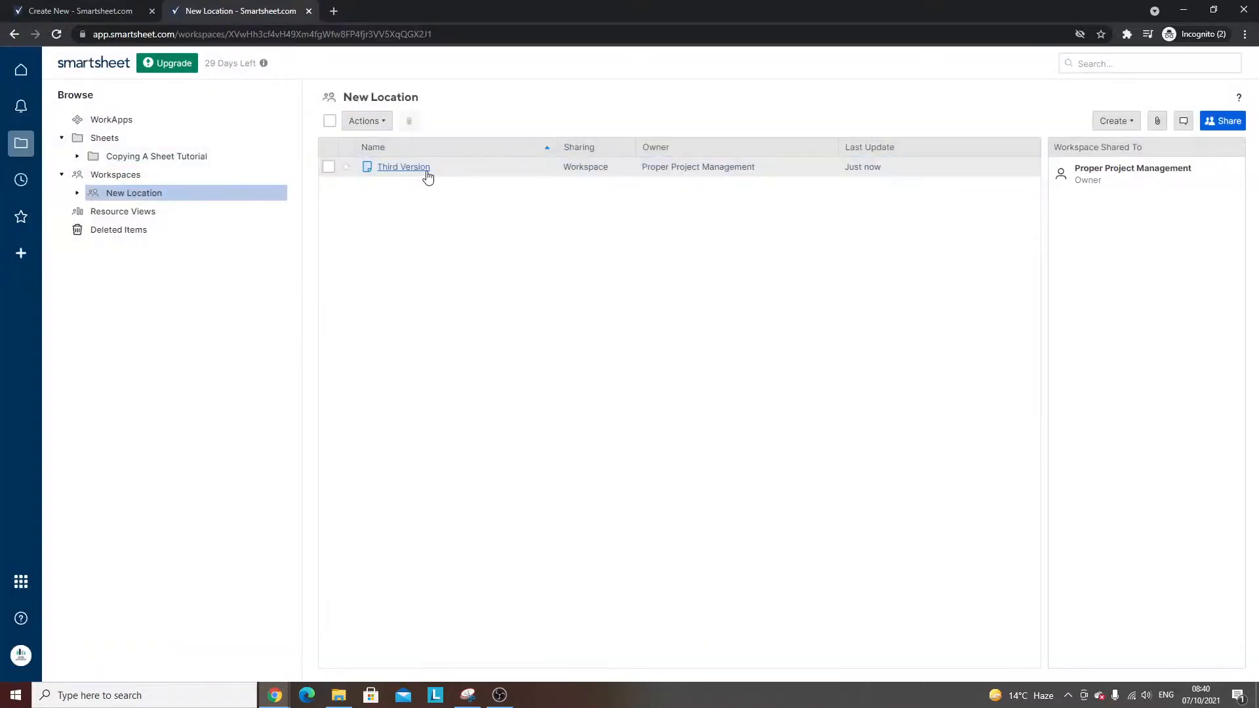
pyautogui.moveTo(133, 193)
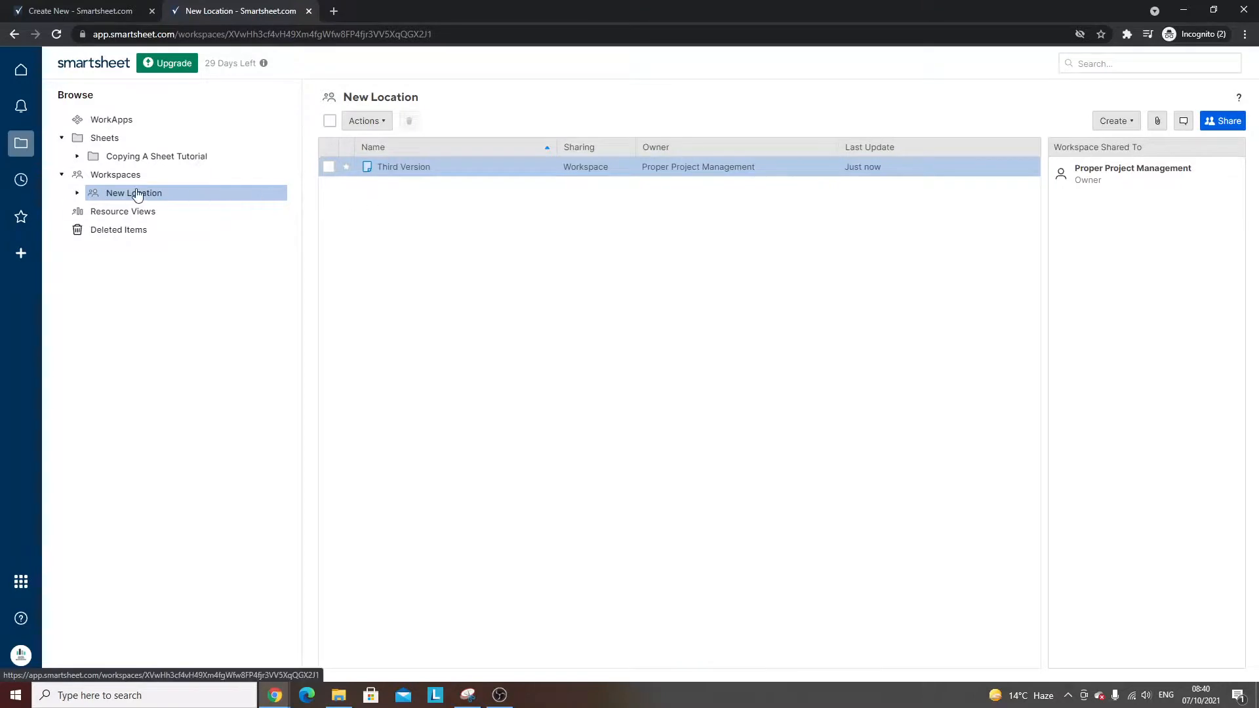
pyautogui.moveTo(430, 246)
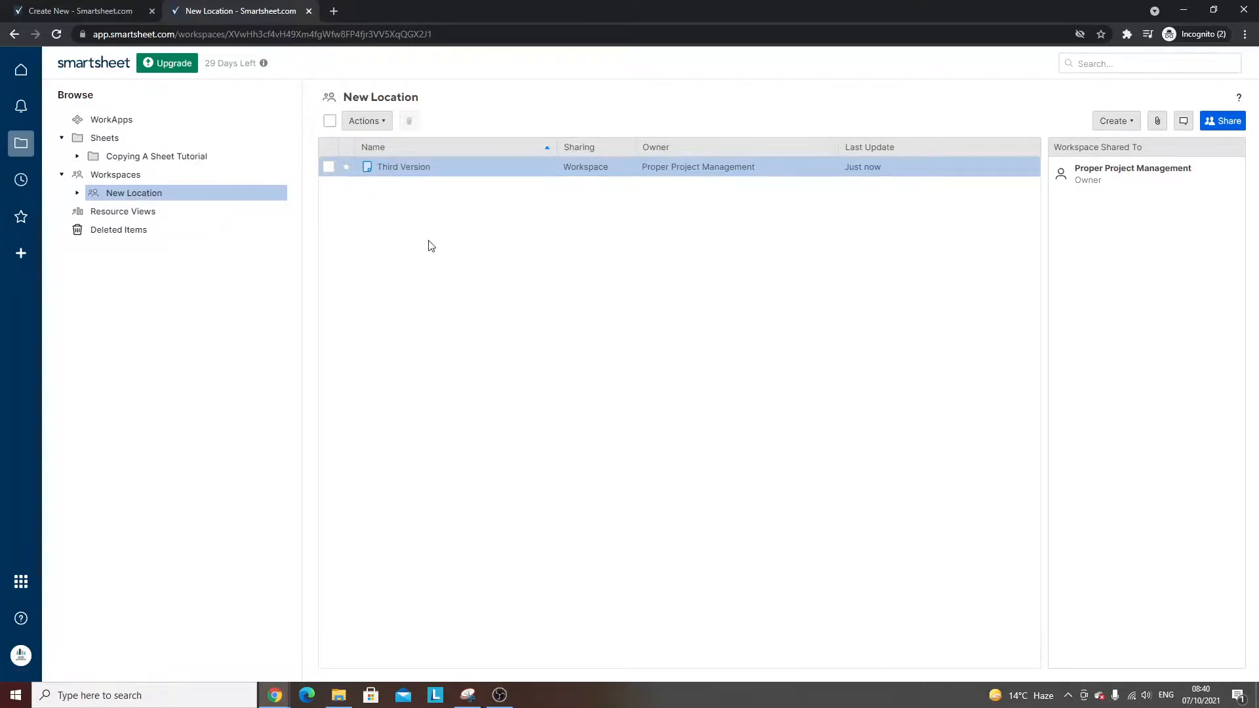